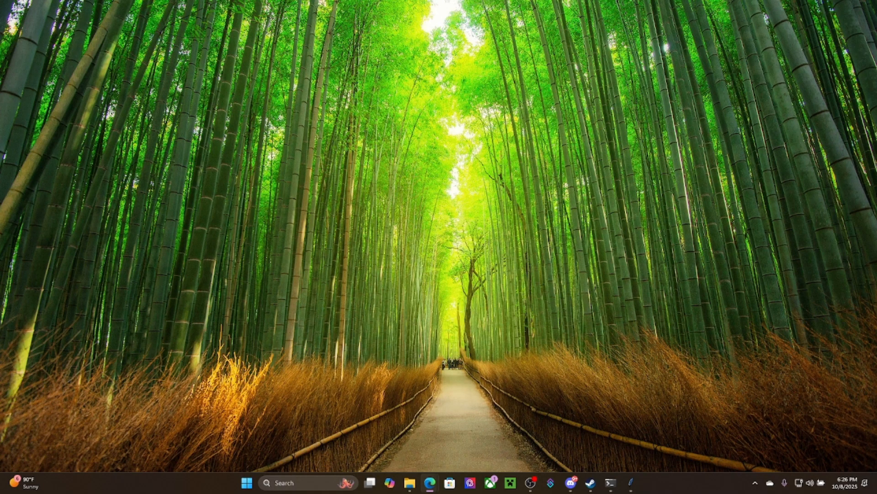
pyautogui.moveTo(632, 482)
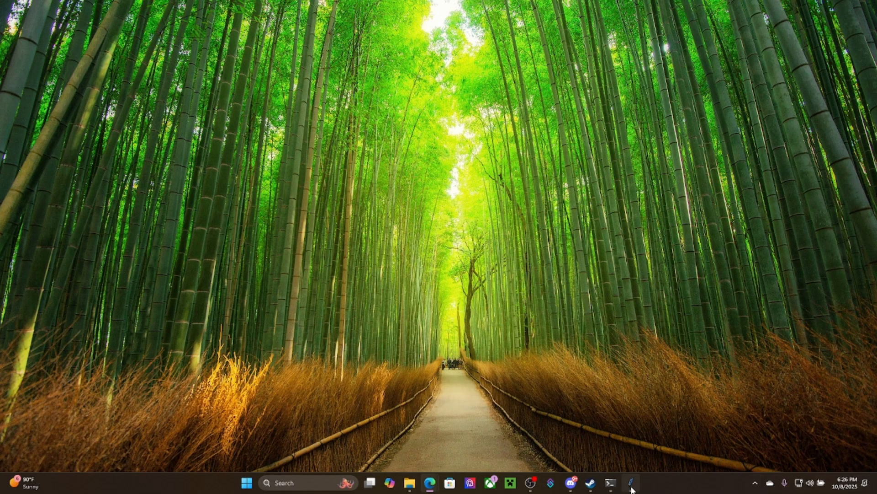
# - Launch the Borderlands 4 save editor showing its empty character form
pyautogui.click(632, 483)
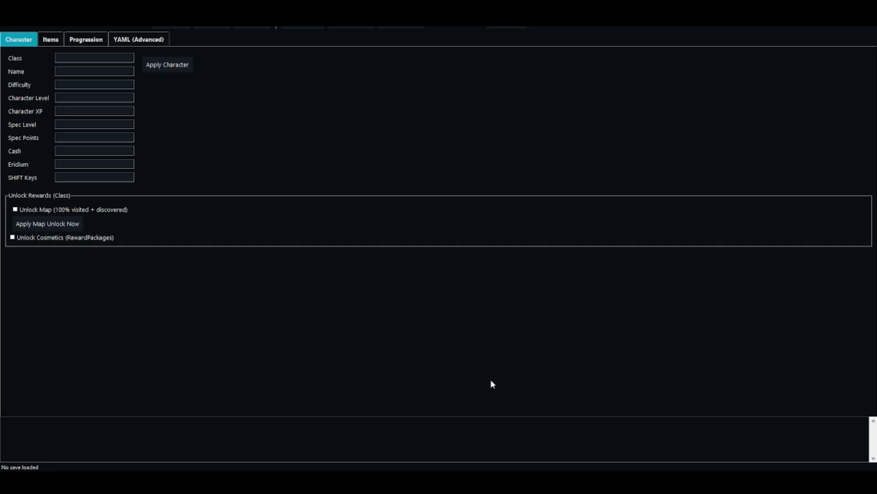
pyautogui.moveTo(515, 371)
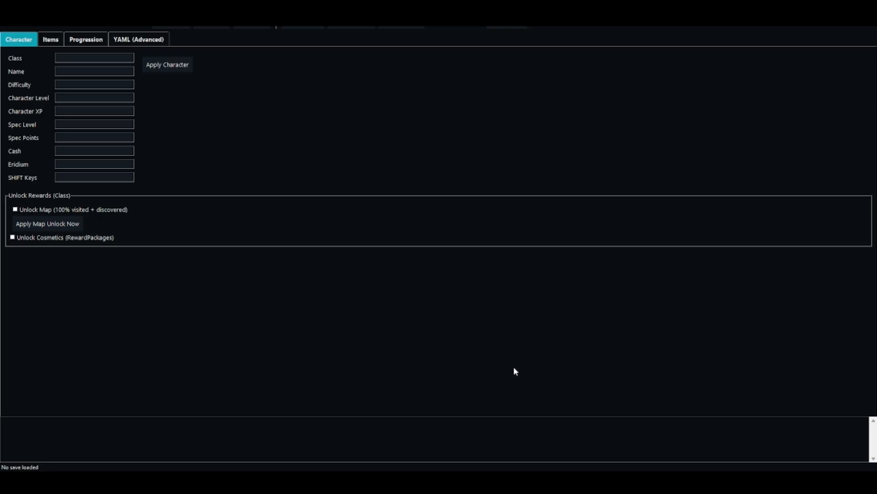
pyautogui.moveTo(397, 363)
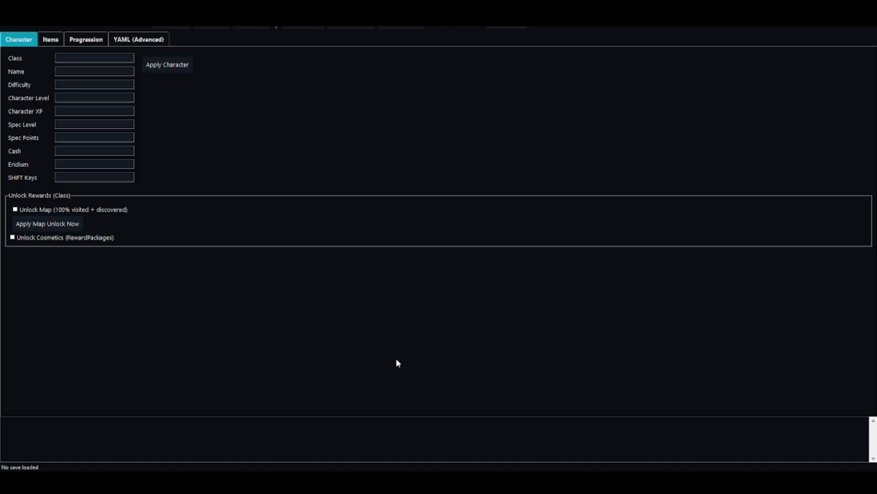
pyautogui.moveTo(223, 280)
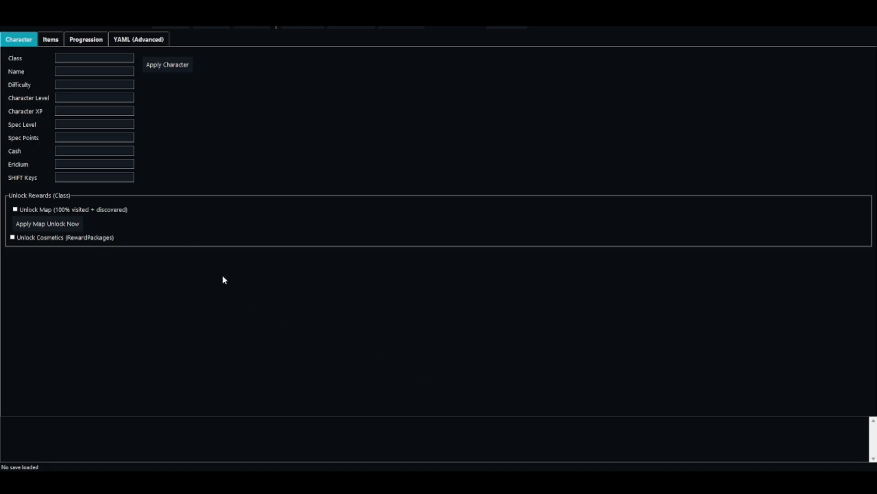
pyautogui.moveTo(232, 290)
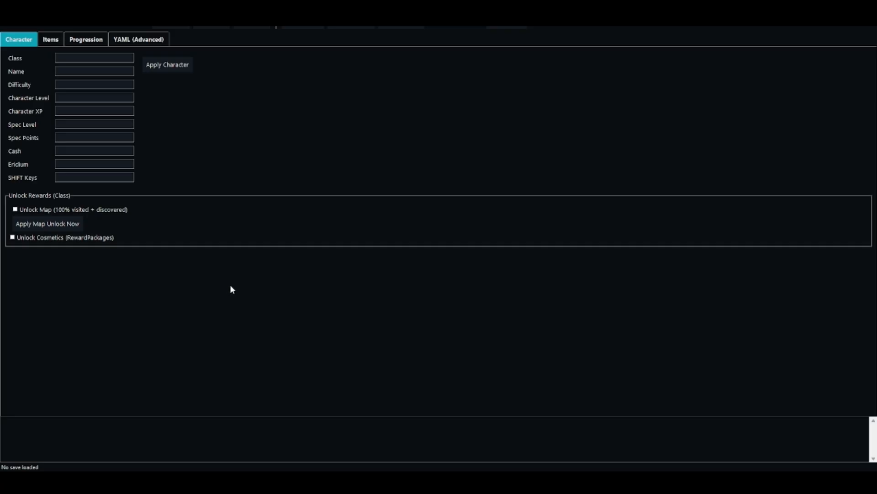
pyautogui.moveTo(267, 290)
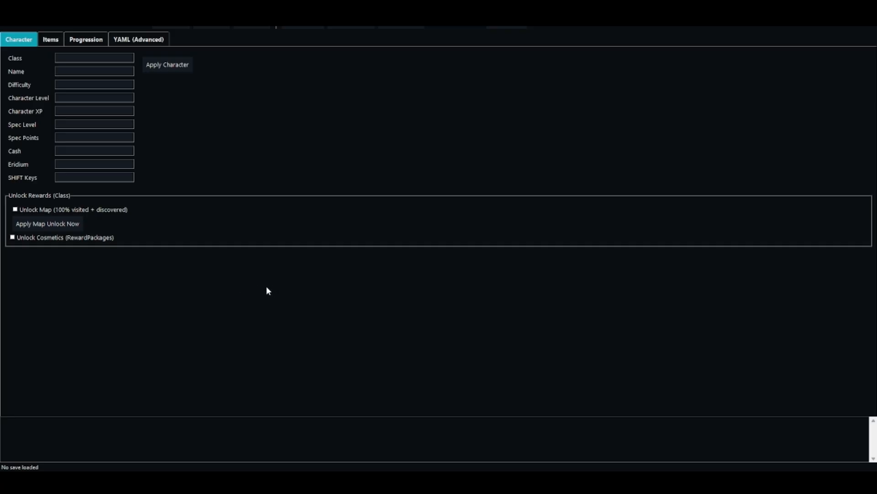
pyautogui.moveTo(126, 39)
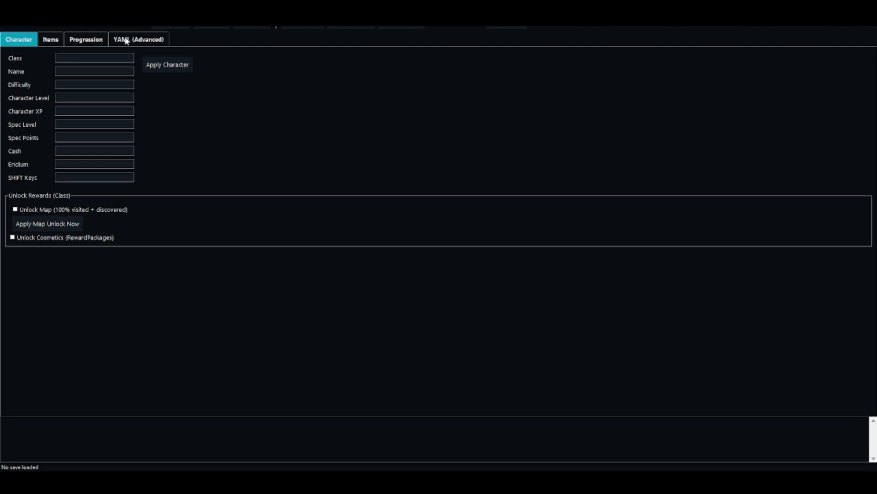
pyautogui.moveTo(245, 174)
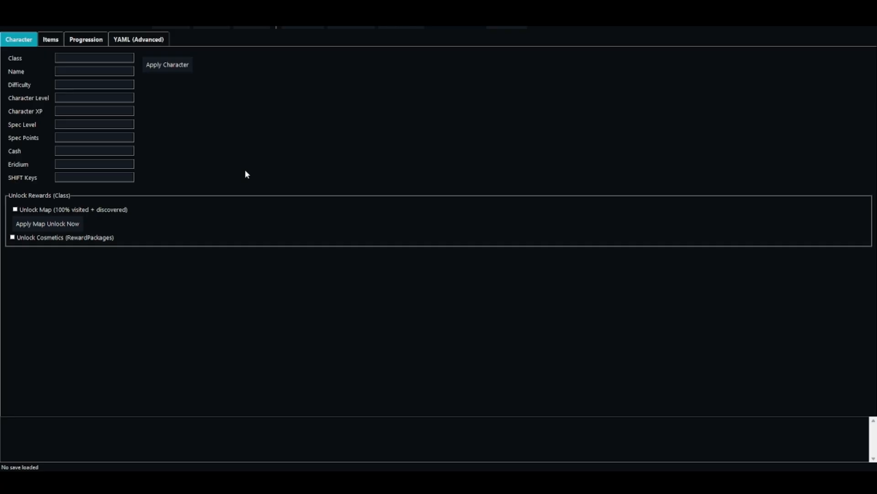
pyautogui.moveTo(310, 183)
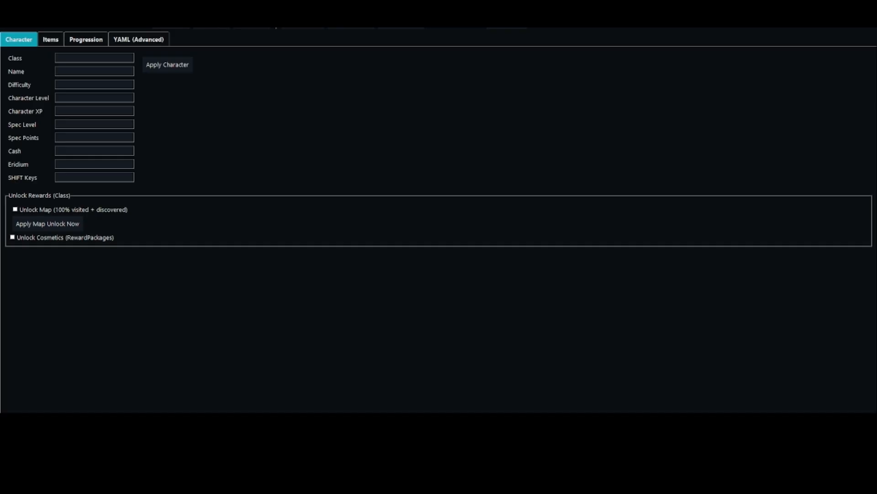
pyautogui.moveTo(204, 137)
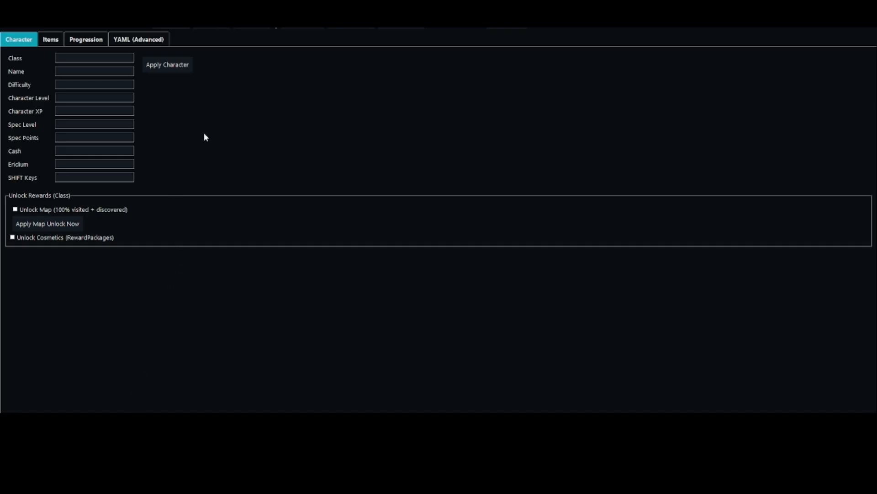
pyautogui.moveTo(199, 64)
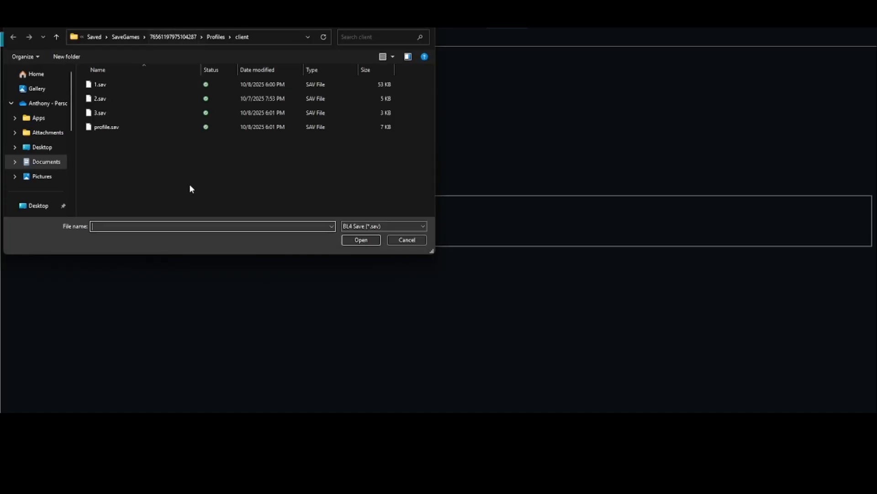
pyautogui.moveTo(173, 180)
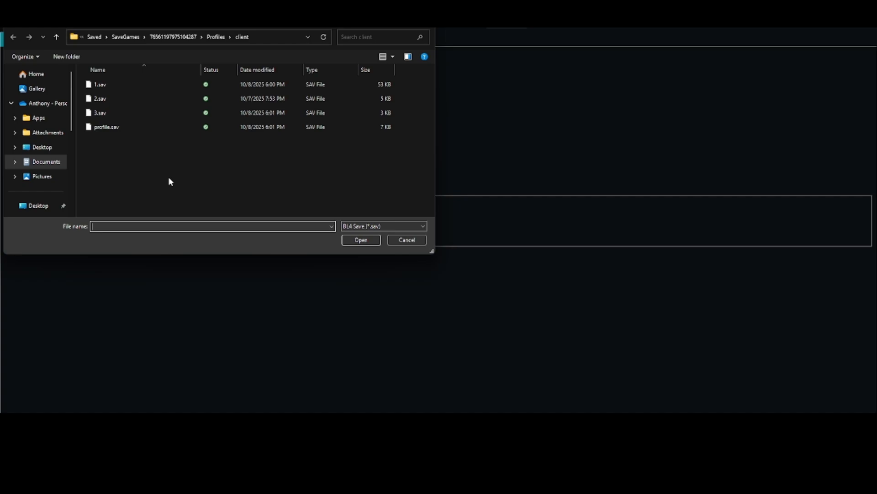
# - Load profile.sav from the client save folder into the editor
pyautogui.click(106, 126)
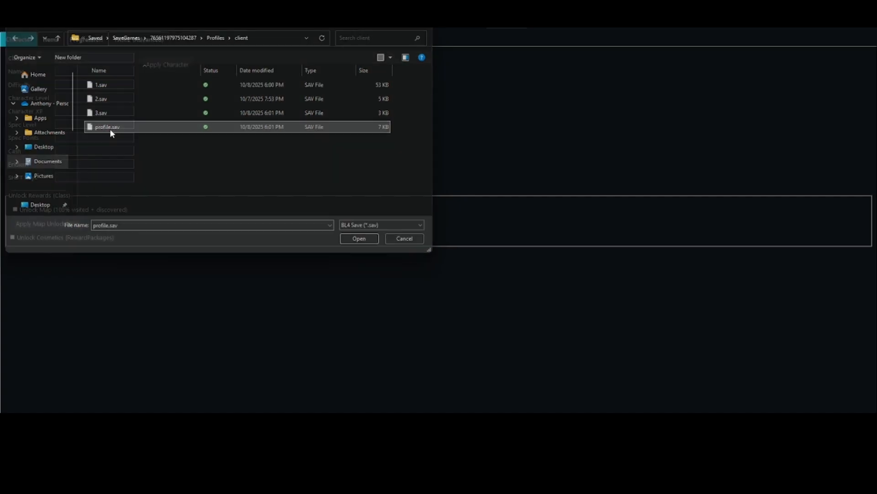
pyautogui.click(359, 238)
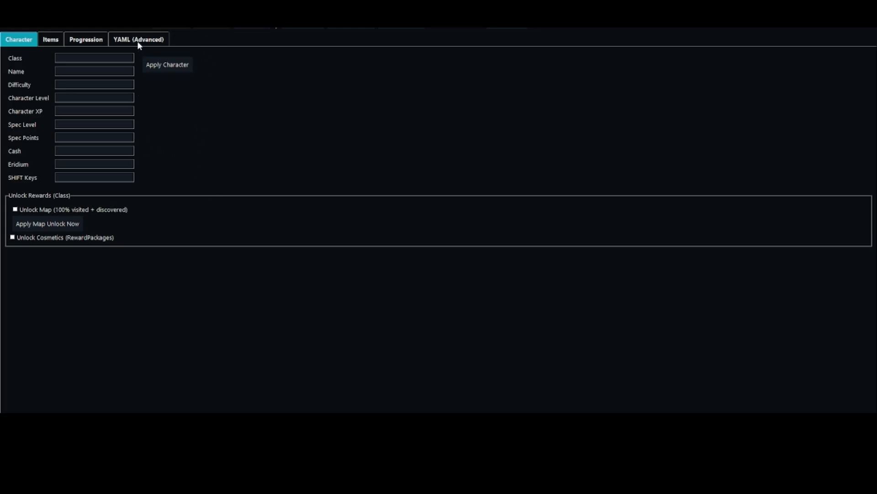
# - Show the profile's decrypted YAML listing its input preference settings
pyautogui.click(138, 40)
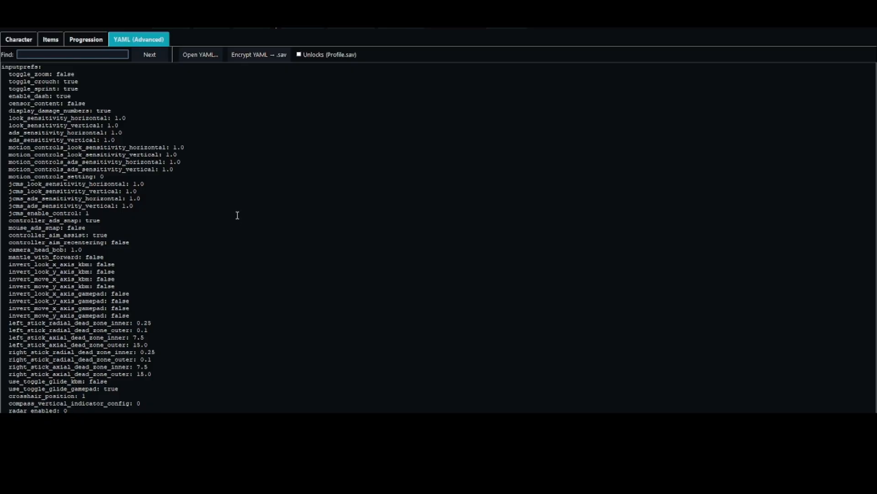
pyautogui.moveTo(201, 130)
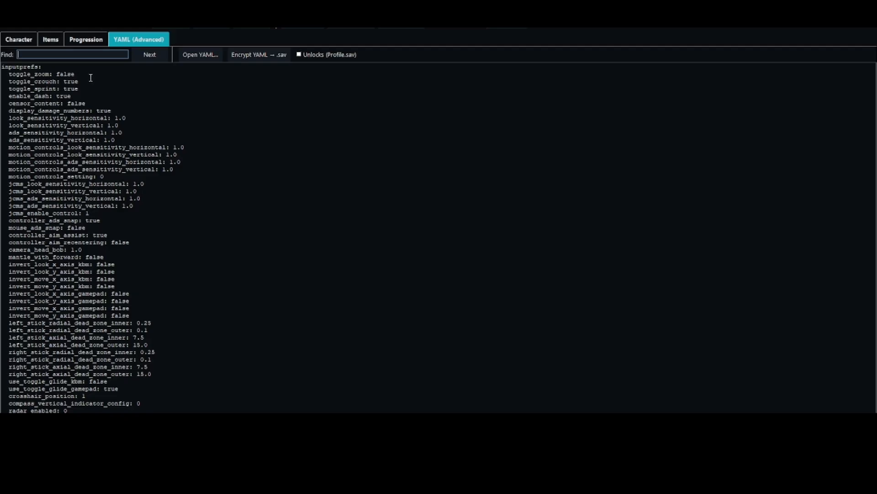
pyautogui.moveTo(115, 86)
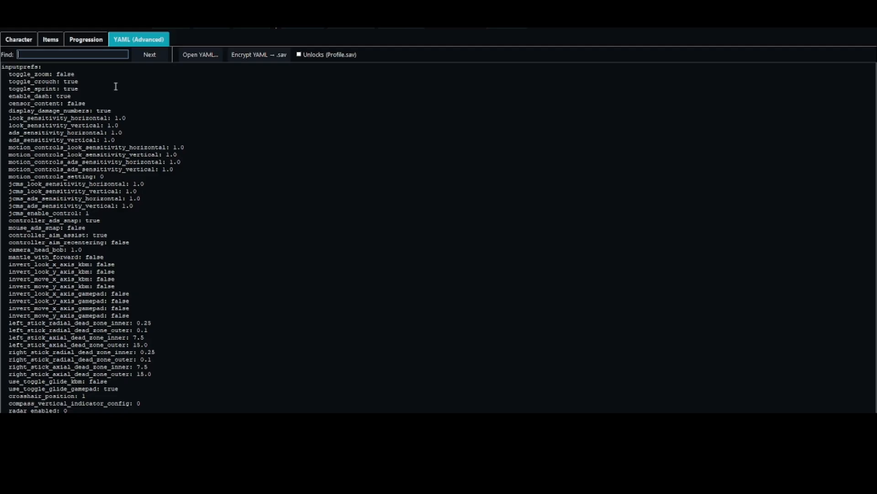
pyautogui.moveTo(90, 84)
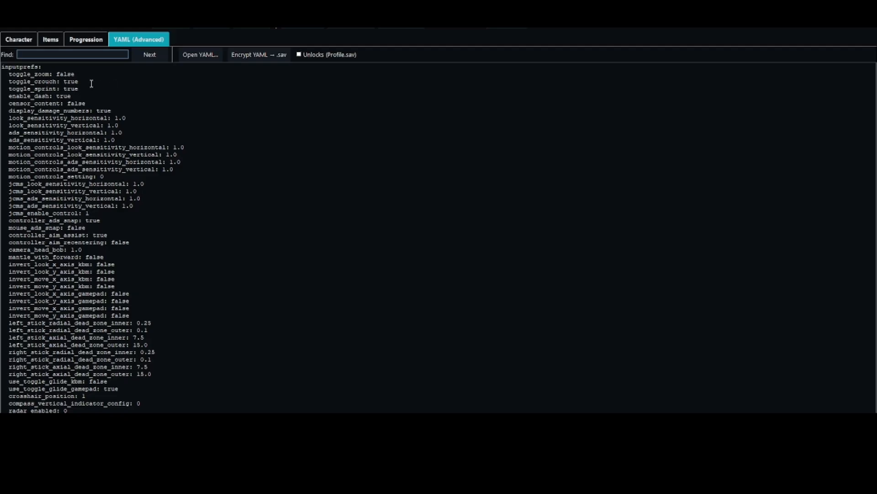
pyautogui.moveTo(207, 237)
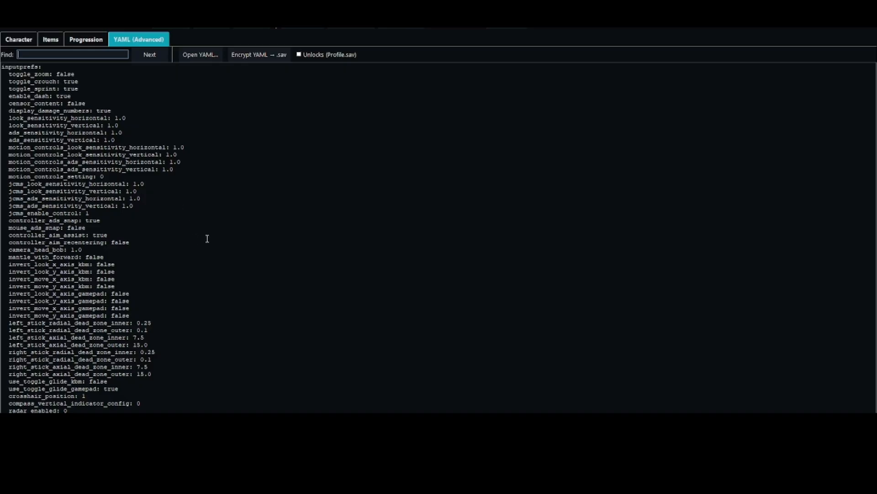
pyautogui.moveTo(220, 243)
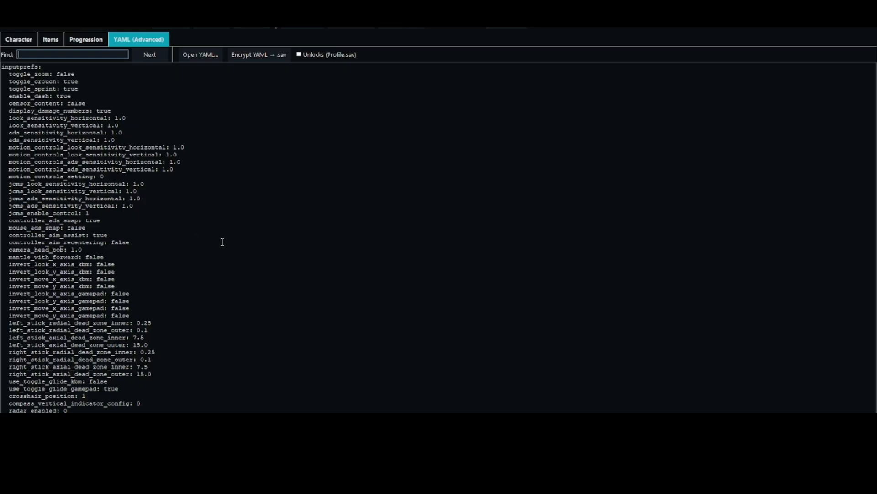
pyautogui.moveTo(179, 253)
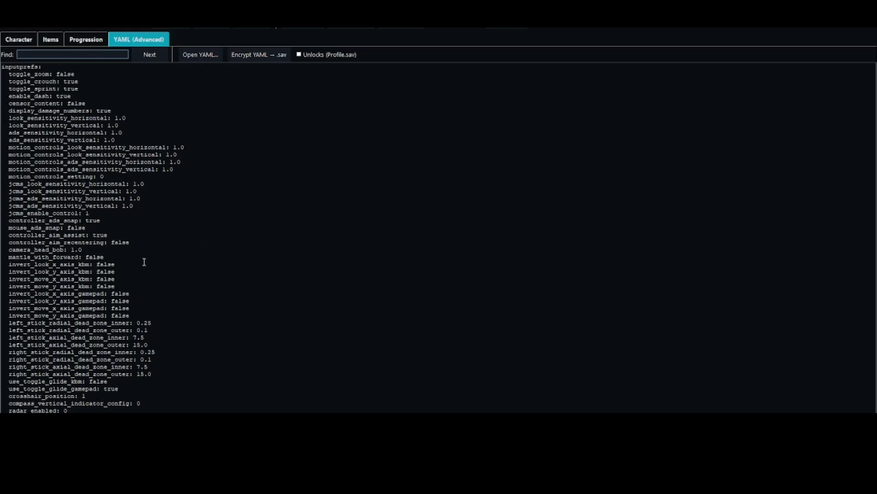
pyautogui.moveTo(200, 239)
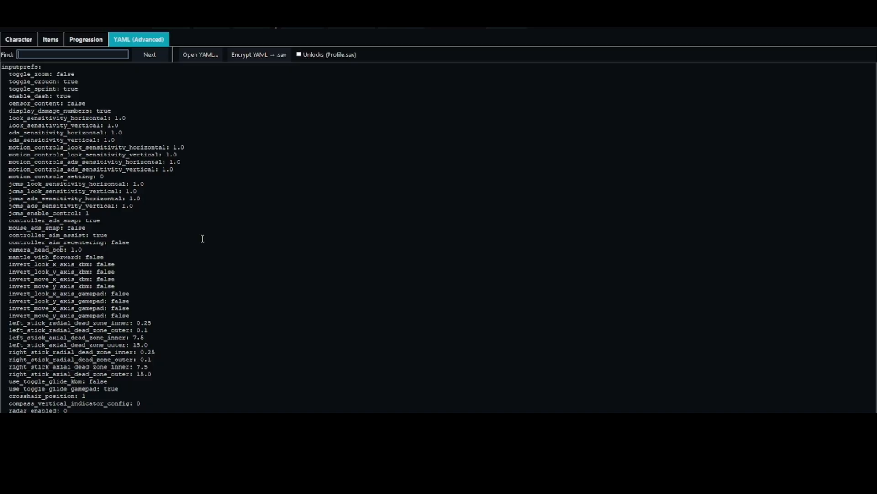
pyautogui.scroll(-3)
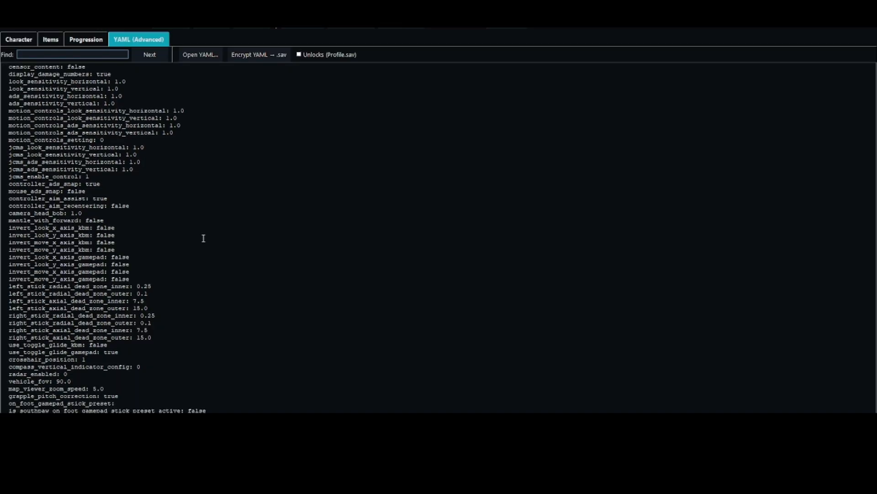
pyautogui.scroll(-3)
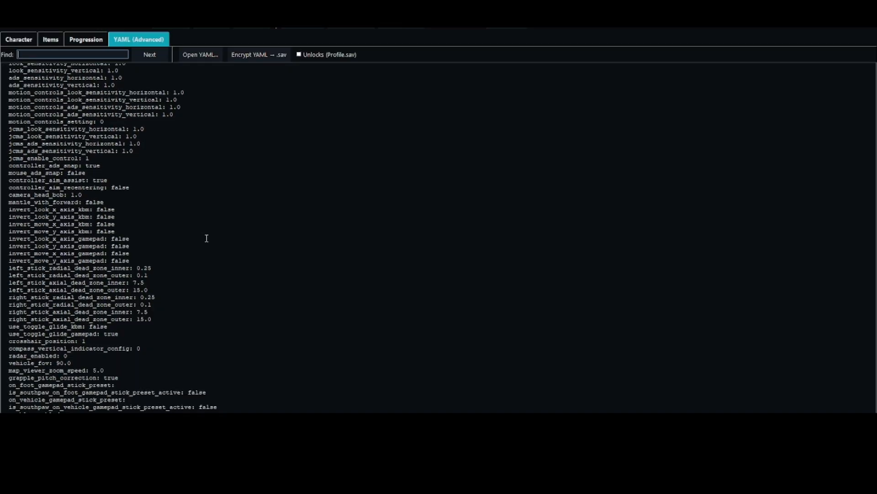
pyautogui.scroll(-3)
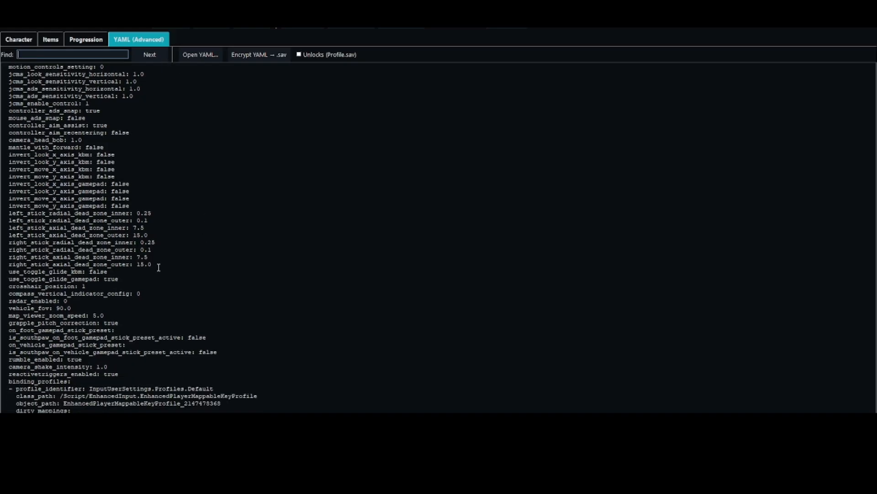
pyautogui.moveTo(7, 316)
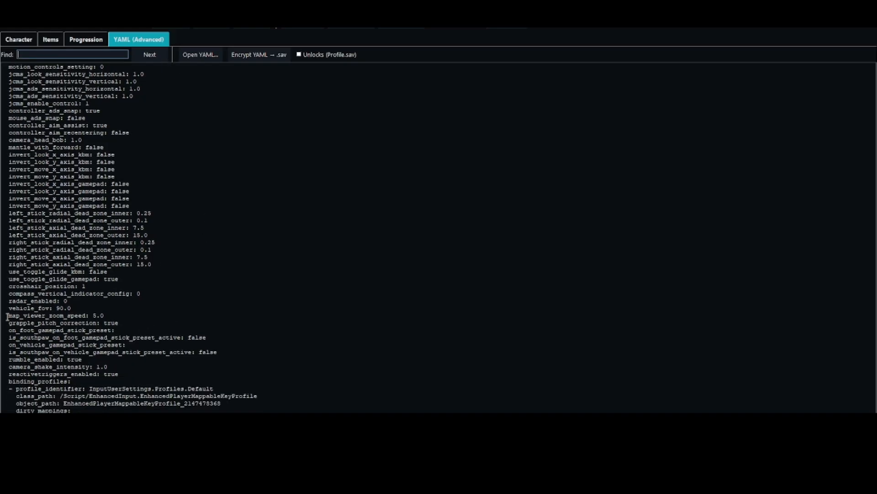
pyautogui.moveTo(154, 311)
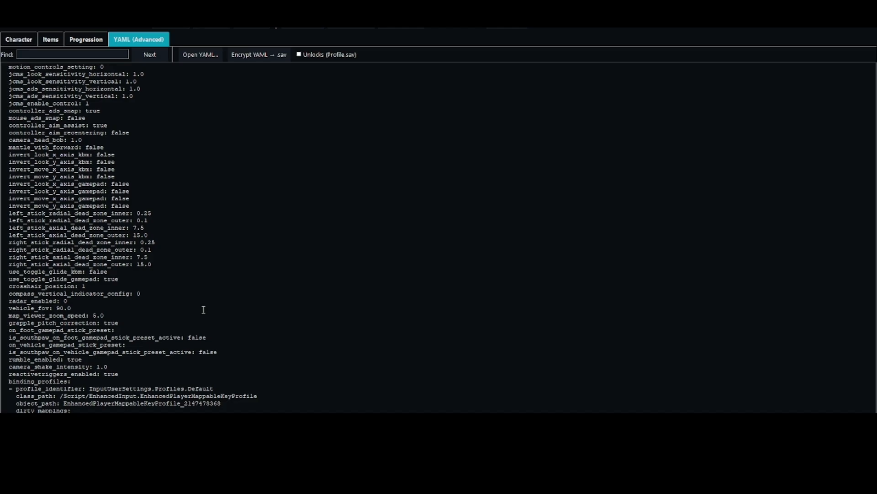
pyautogui.click(140, 294)
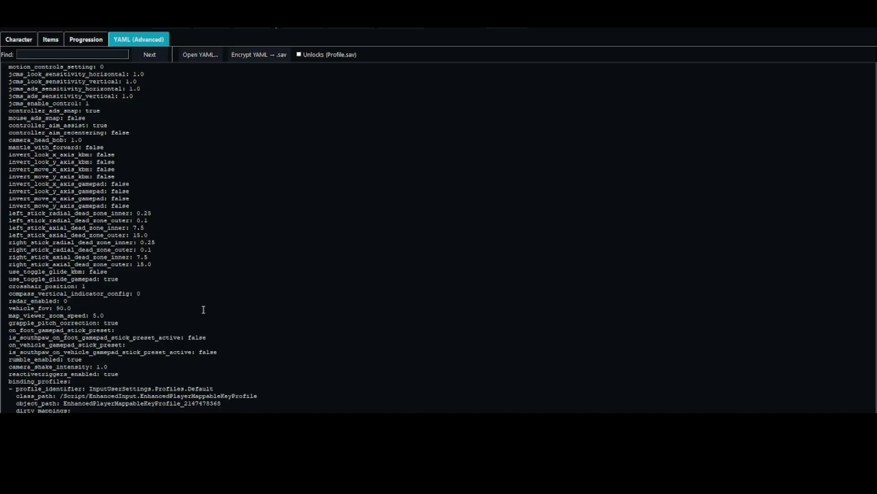
pyautogui.click(139, 294)
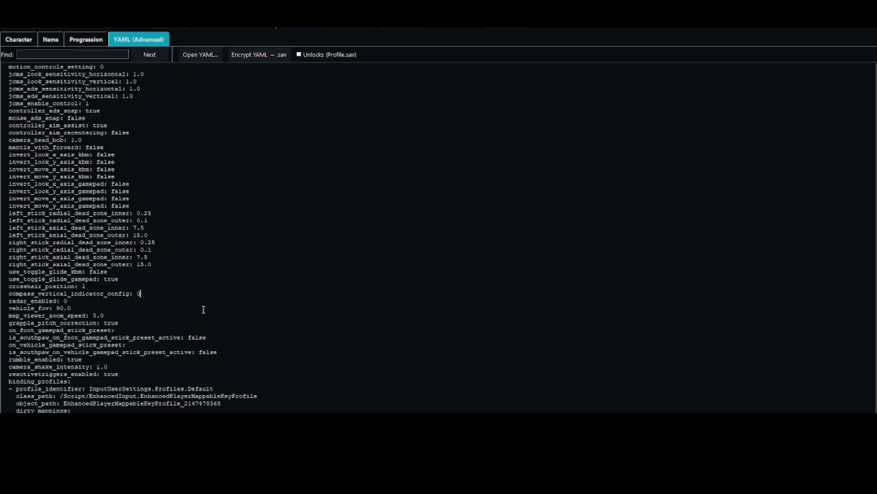
pyautogui.scroll(3)
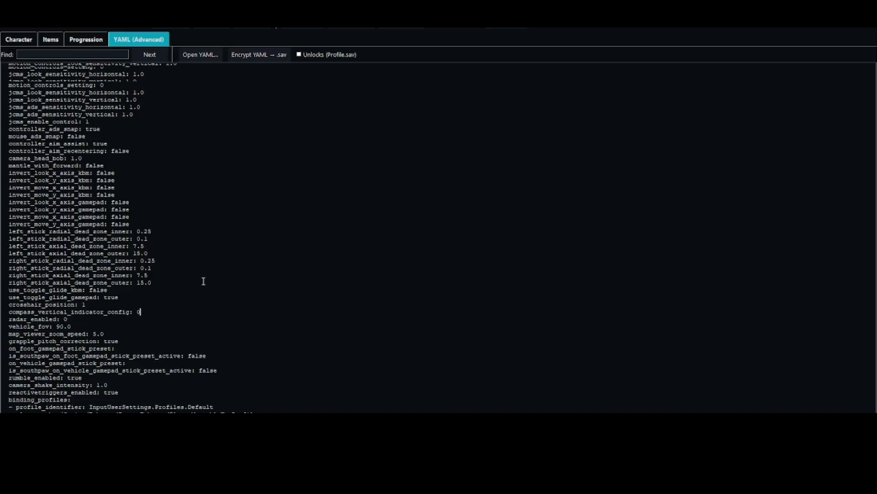
pyautogui.scroll(-3)
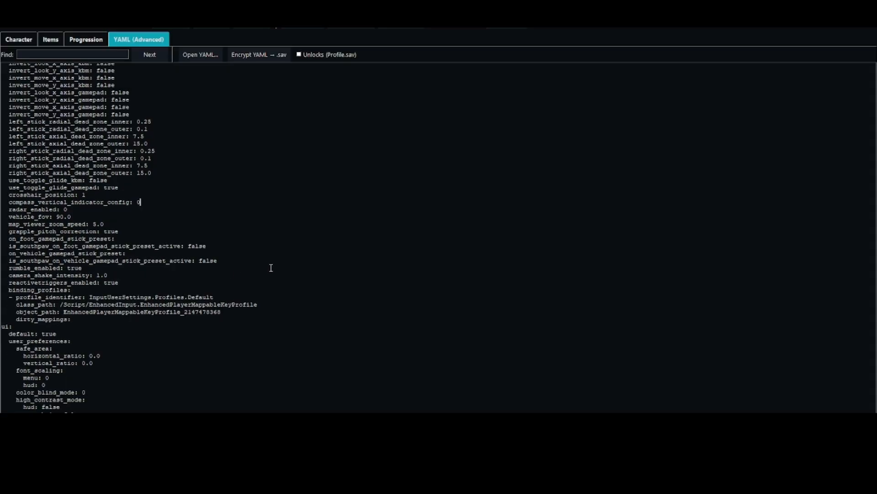
pyautogui.scroll(3)
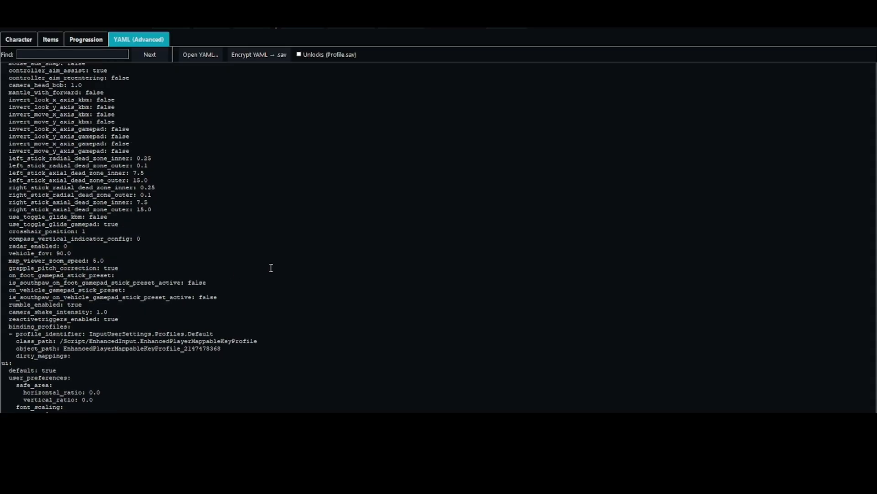
pyautogui.scroll(3)
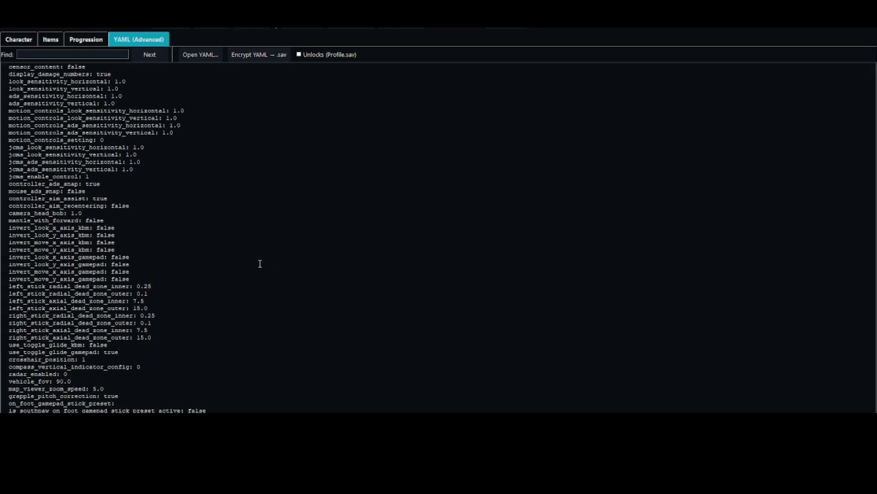
pyautogui.scroll(3)
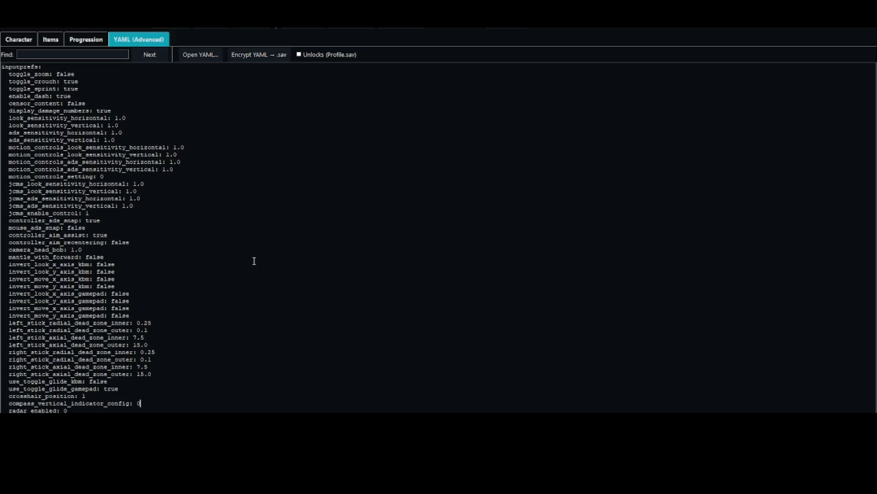
pyautogui.moveTo(234, 227)
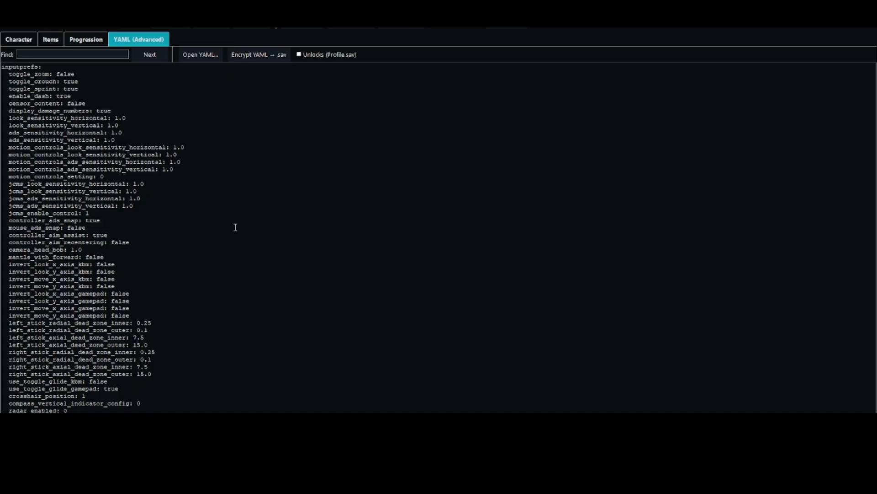
pyautogui.moveTo(230, 213)
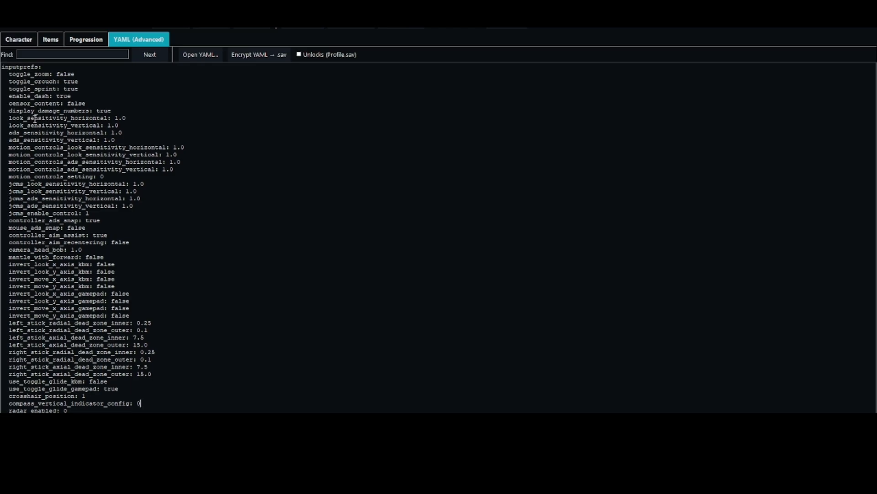
pyautogui.moveTo(221, 286)
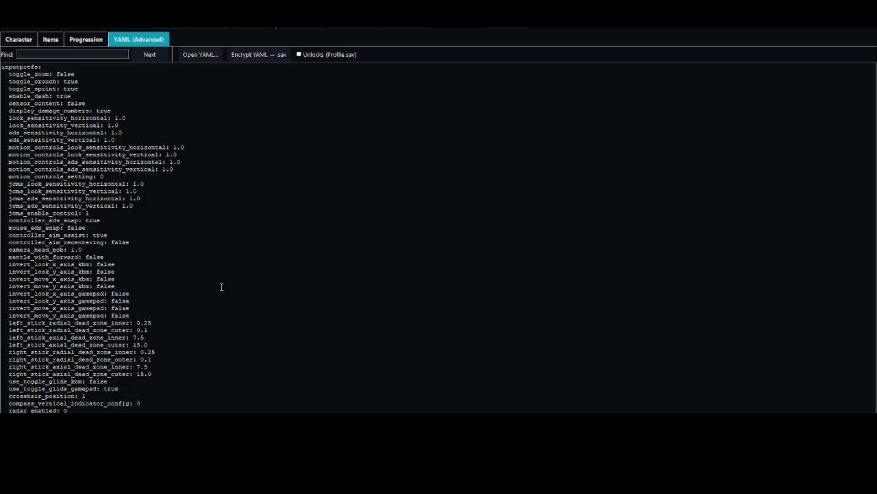
pyautogui.click(139, 404)
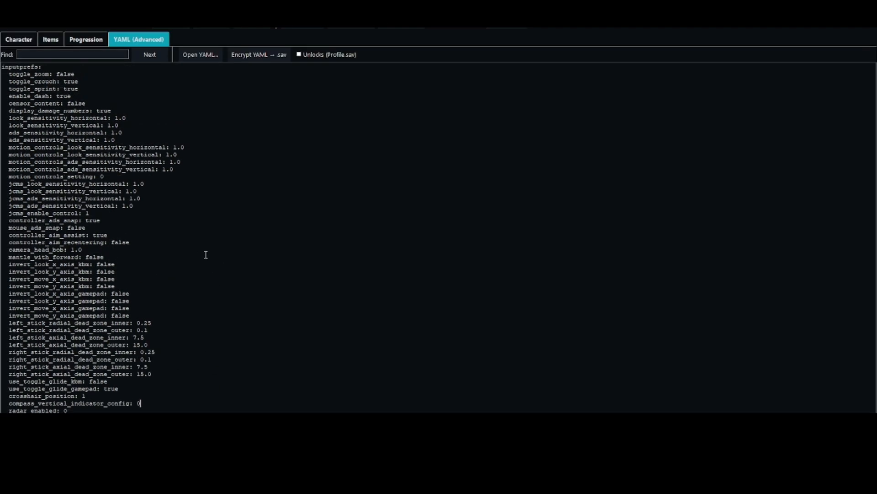
pyautogui.moveTo(188, 194)
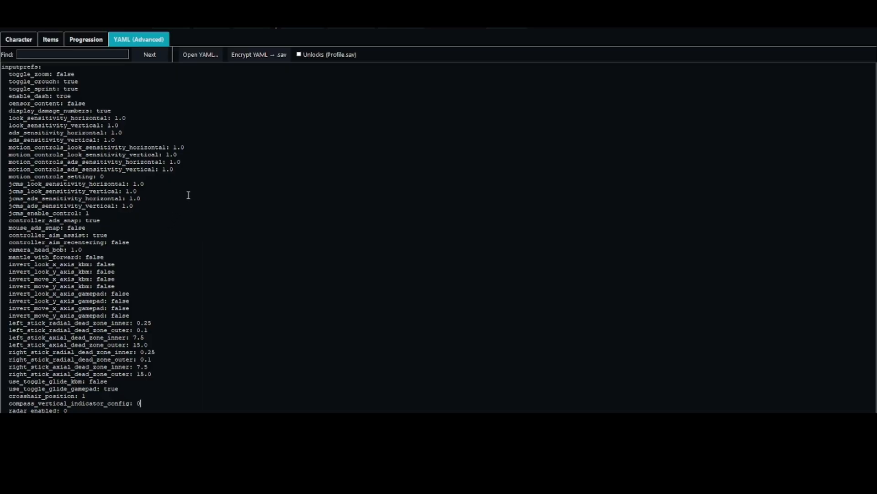
pyautogui.moveTo(206, 176)
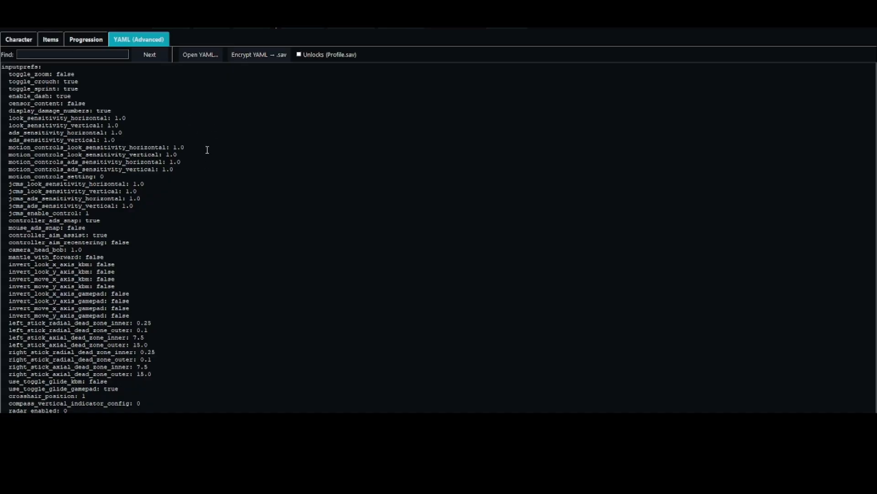
# - Load a character .sav from the client folder and show Harlowe's level 2 stats
pyautogui.click(200, 54)
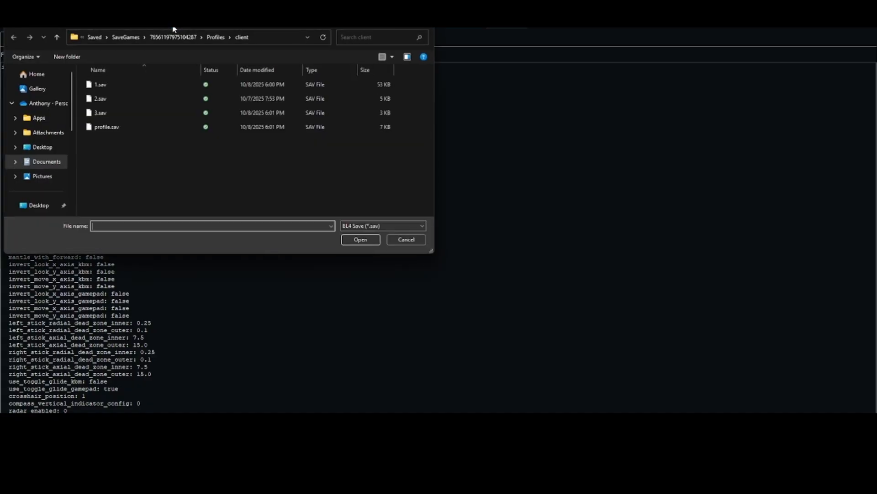
pyautogui.click(100, 113)
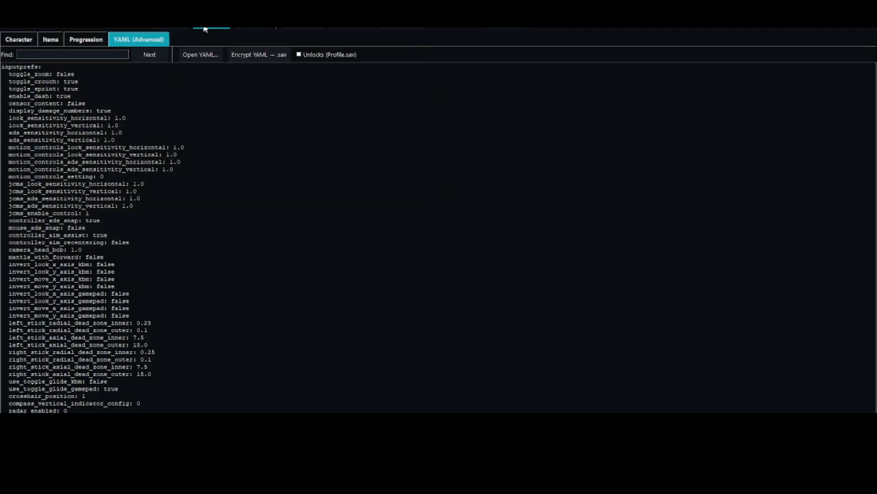
pyautogui.click(18, 39)
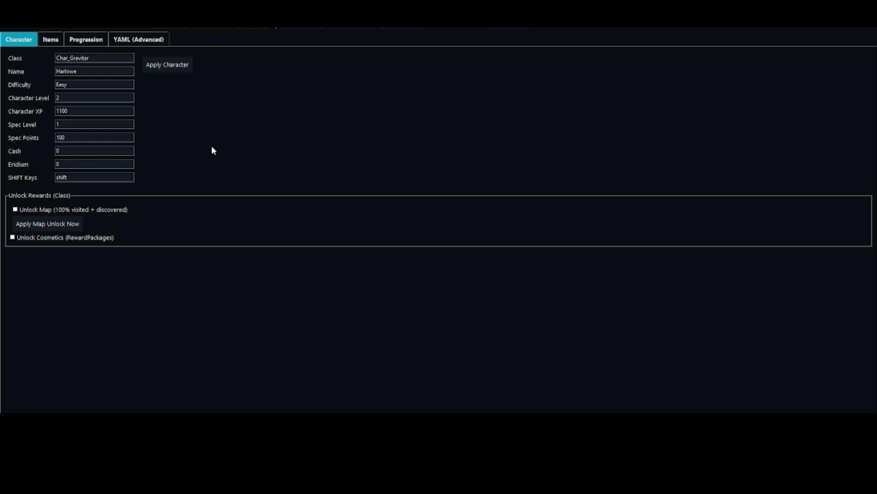
pyautogui.moveTo(226, 147)
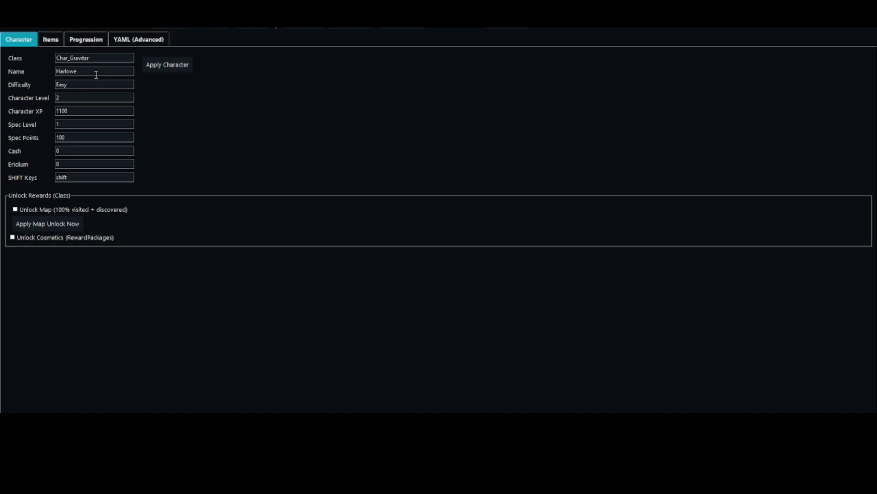
pyautogui.moveTo(73, 69)
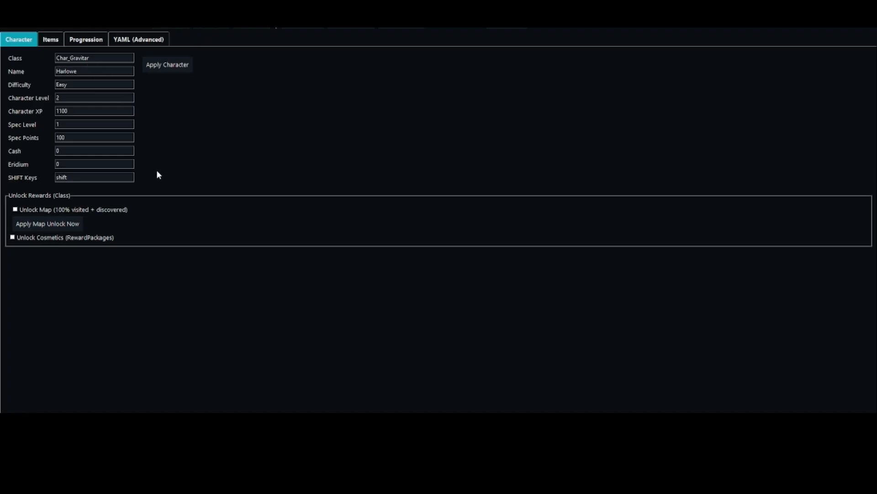
pyautogui.moveTo(164, 164)
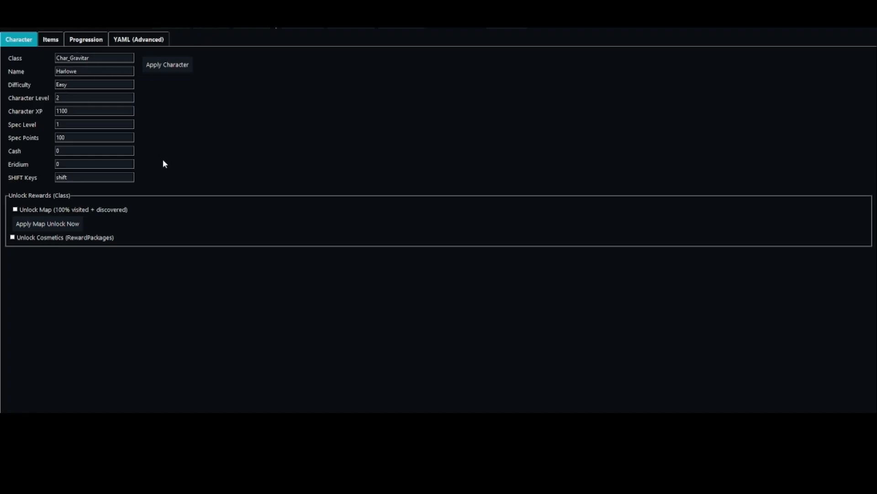
pyautogui.moveTo(85, 137)
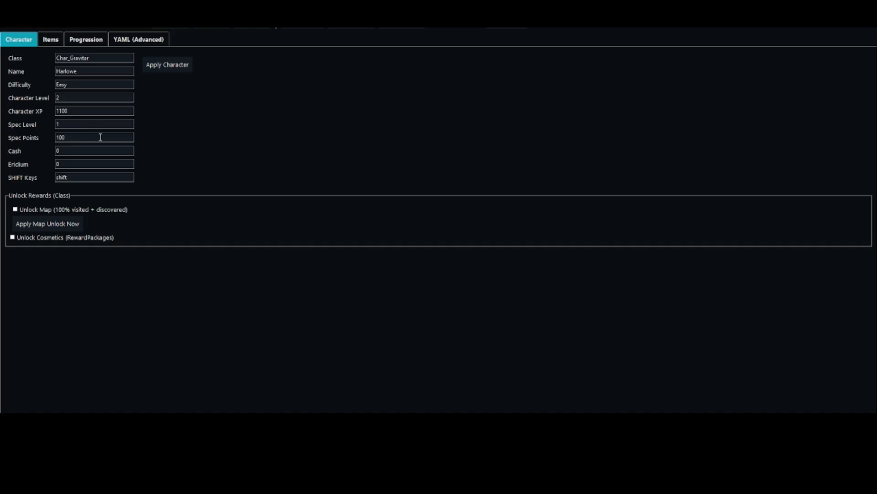
pyautogui.moveTo(194, 156)
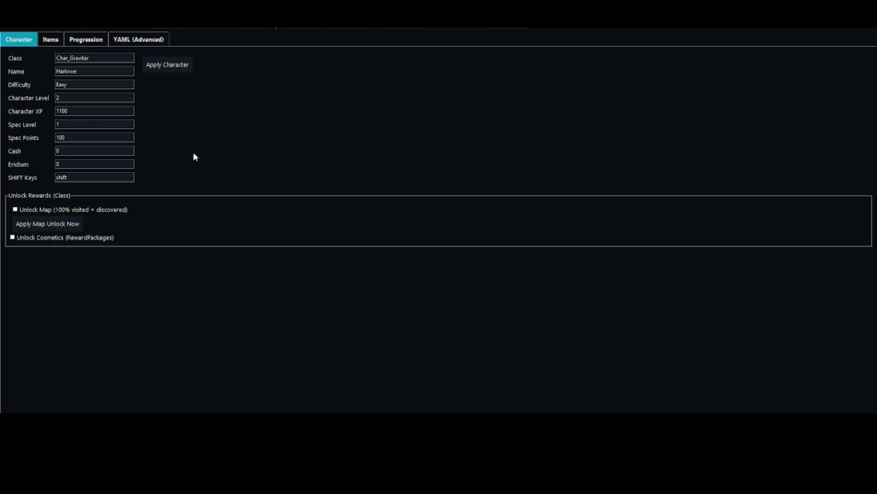
pyautogui.moveTo(147, 129)
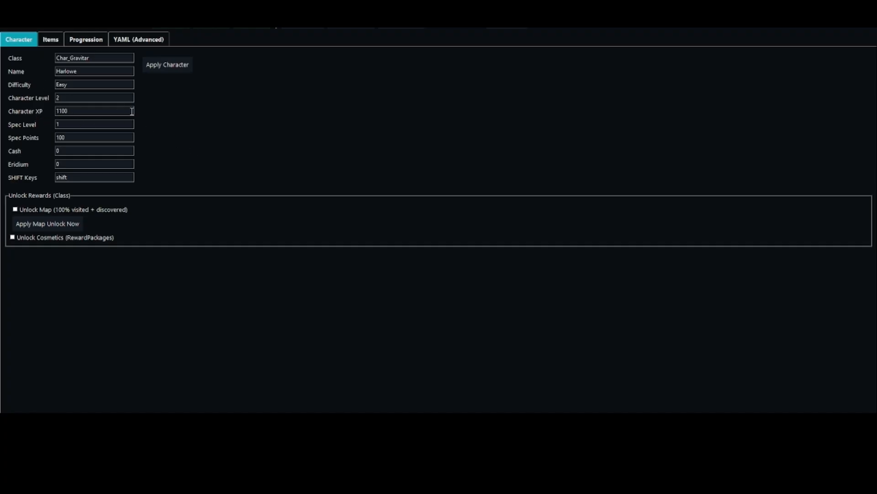
pyautogui.moveTo(182, 144)
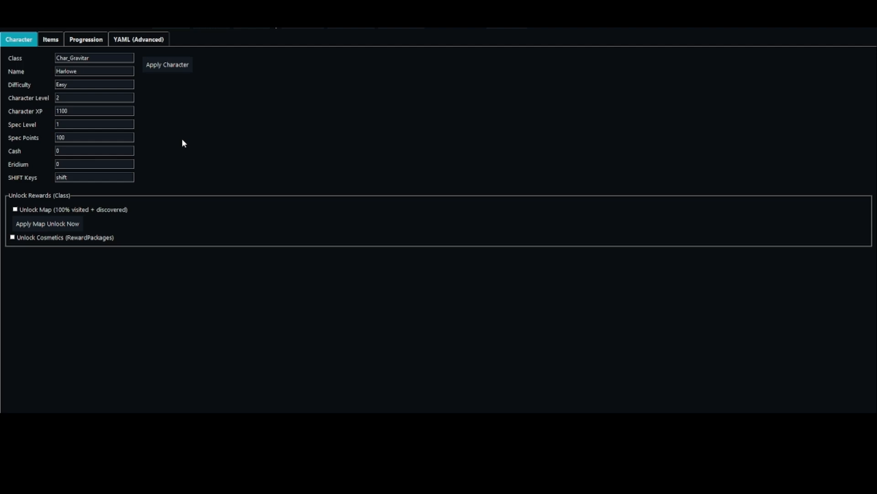
pyautogui.moveTo(188, 129)
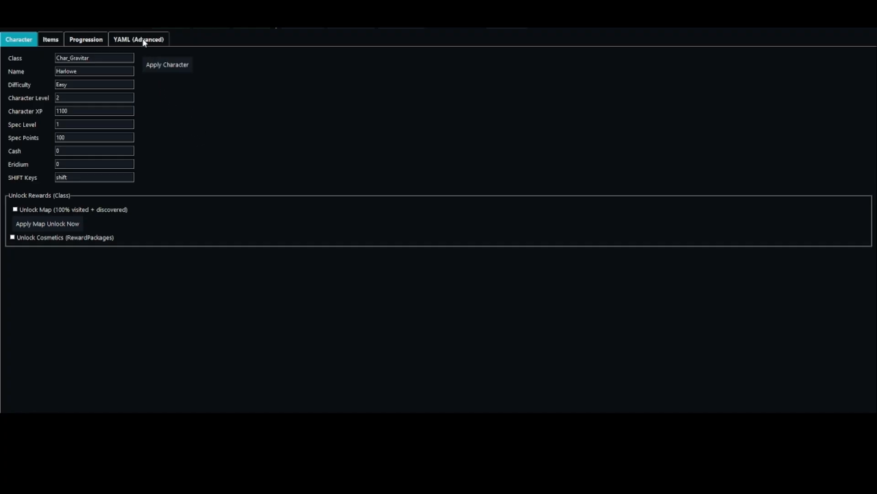
# - View the character save's YAML and scroll through experience, backpack serials, currencies and ammo
pyautogui.click(138, 40)
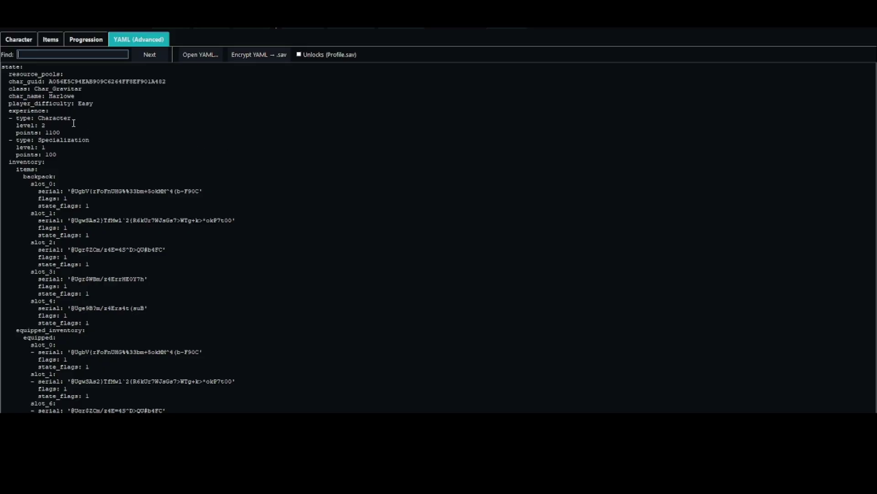
pyautogui.scroll(-3)
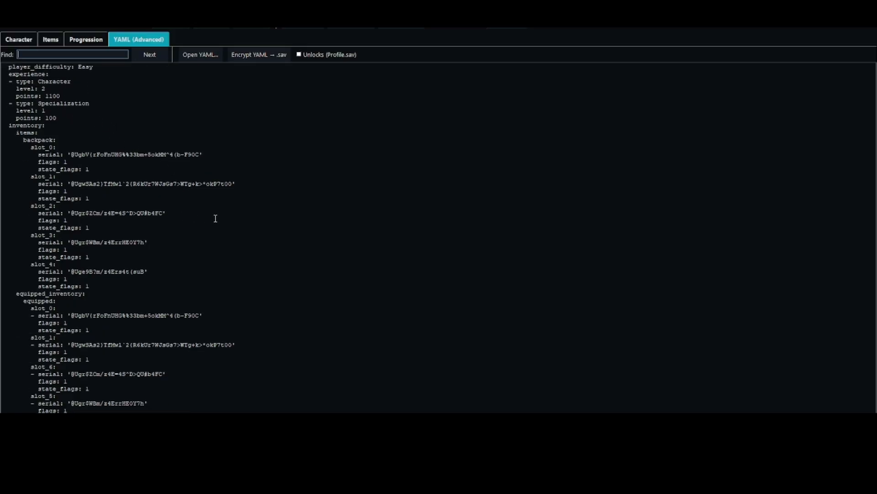
pyautogui.scroll(-3)
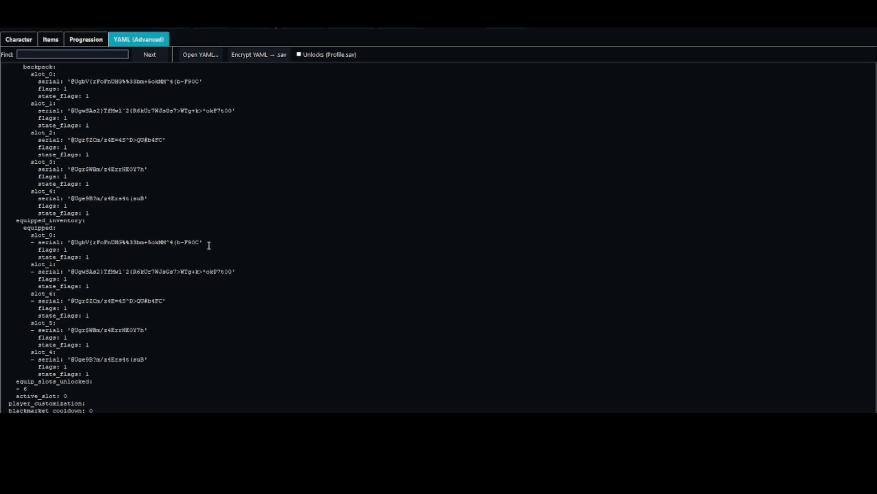
pyautogui.scroll(-3)
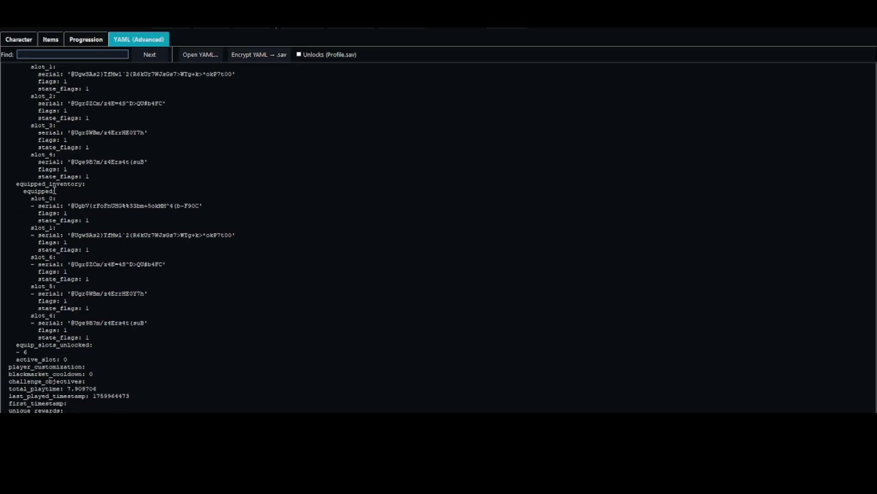
pyautogui.scroll(-3)
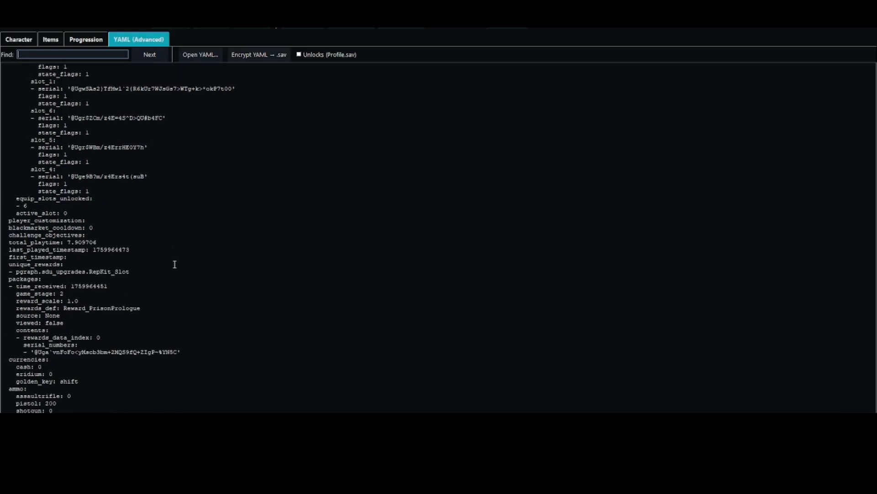
pyautogui.scroll(-3)
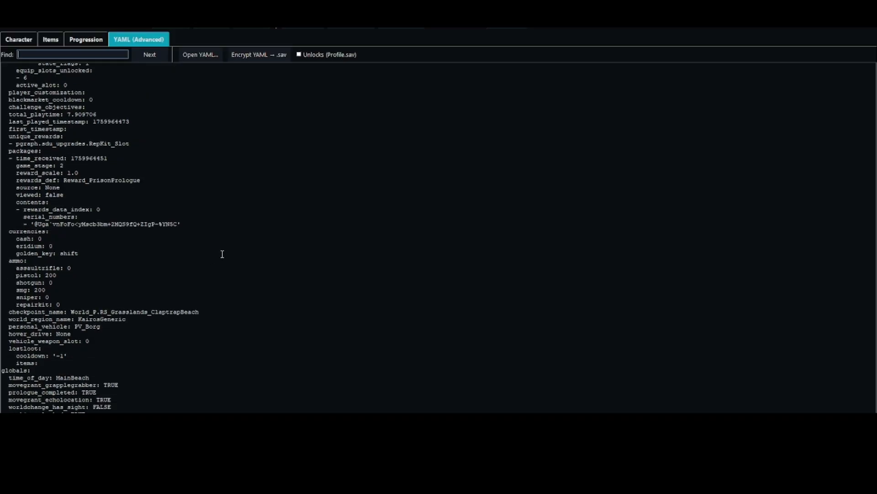
pyautogui.scroll(3)
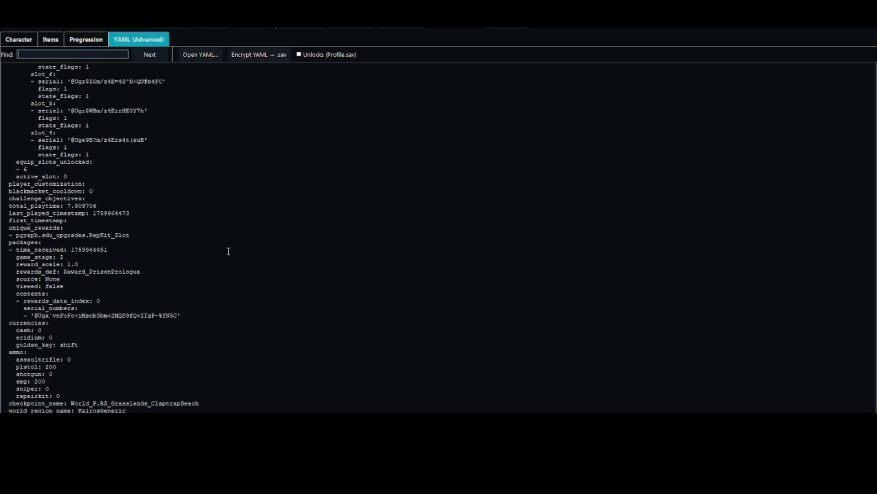
pyautogui.scroll(3)
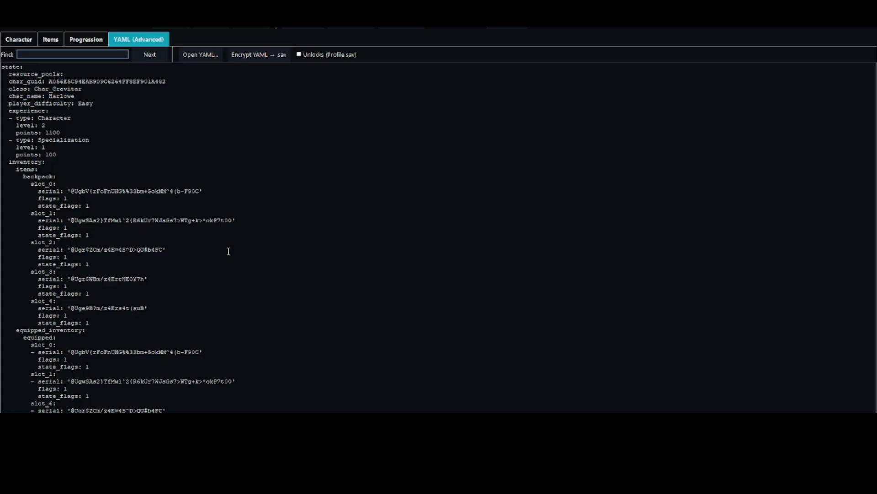
pyautogui.moveTo(222, 223)
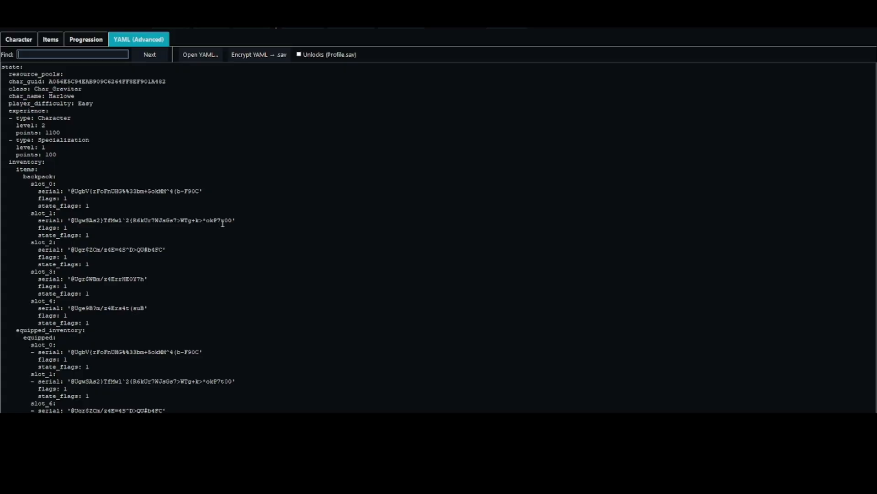
# - Continue into the level 2 Harlowe save from the Borderlands 4 main menu
pyautogui.click(18, 40)
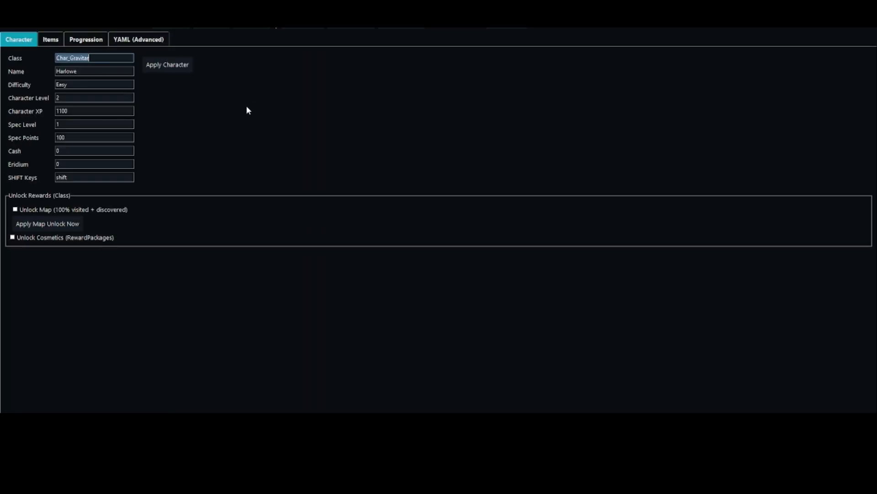
pyautogui.moveTo(233, 108)
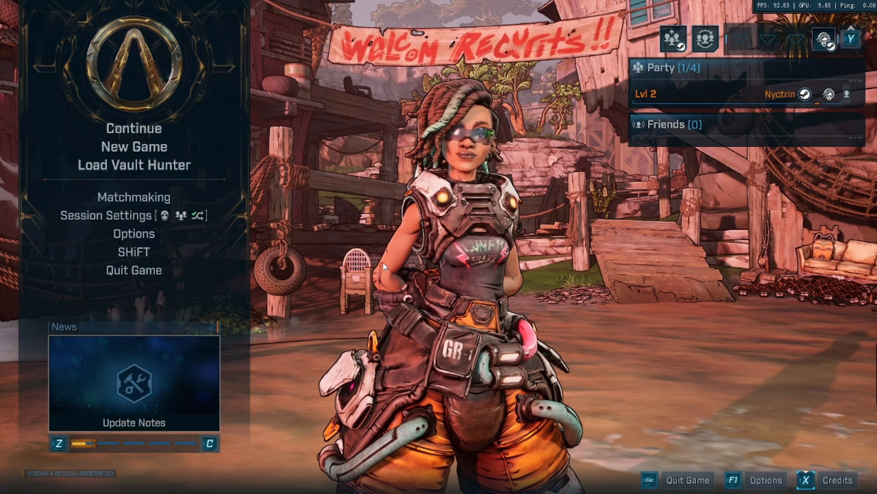
pyautogui.click(134, 128)
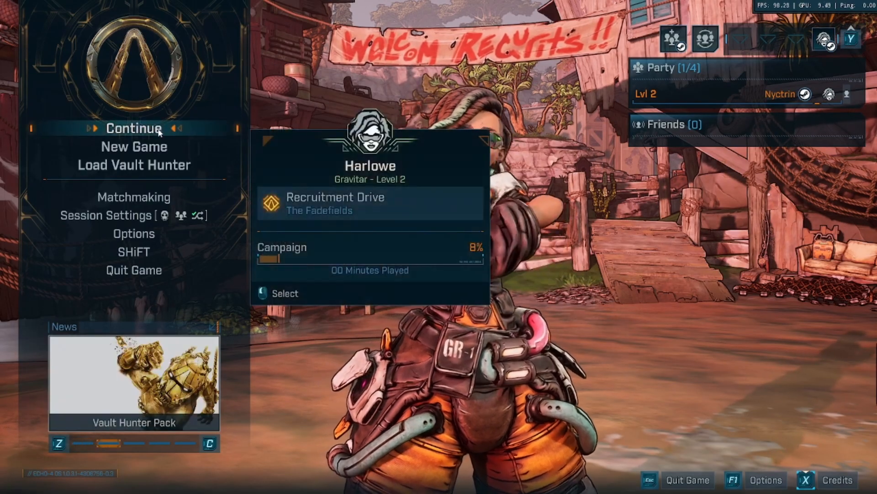
pyautogui.click(133, 128)
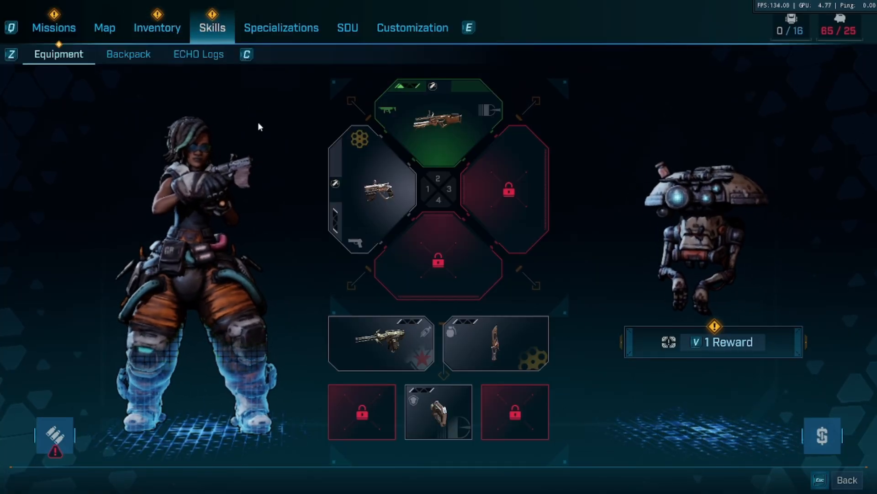
# - Browse the Skills, Specializations, Inventory and Map tabs confirming zero spec points
pyautogui.click(211, 27)
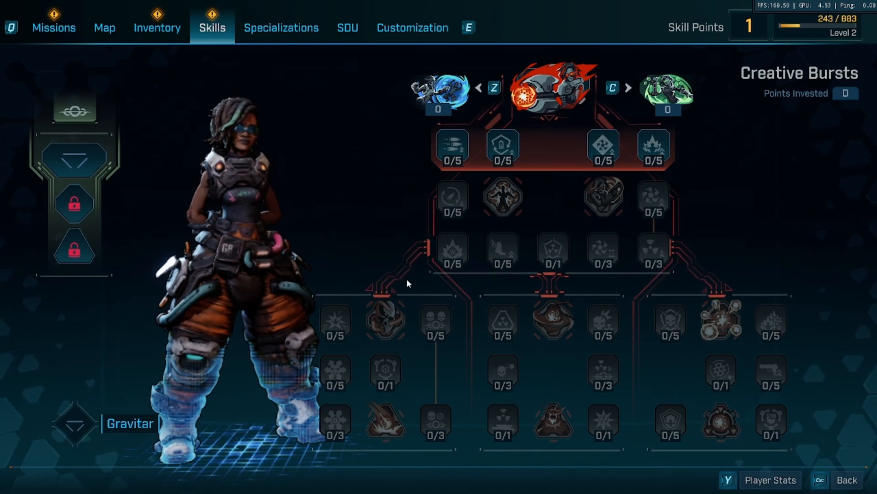
pyautogui.click(281, 27)
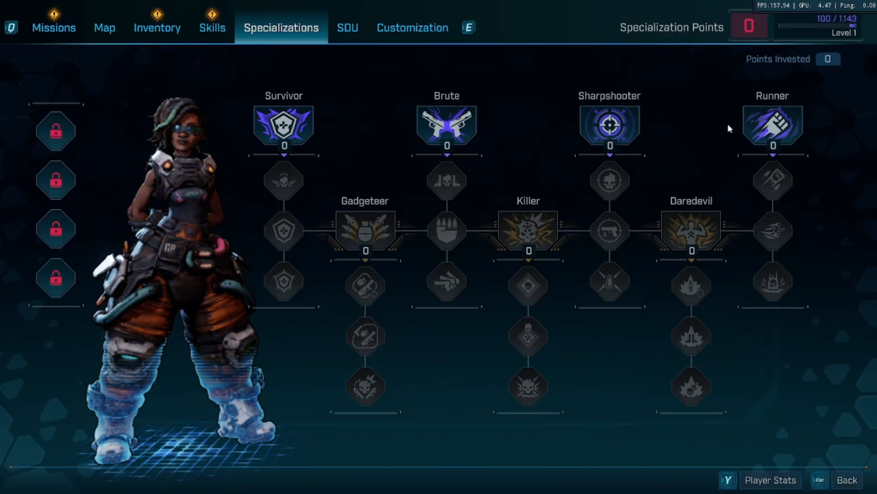
pyautogui.moveTo(393, 147)
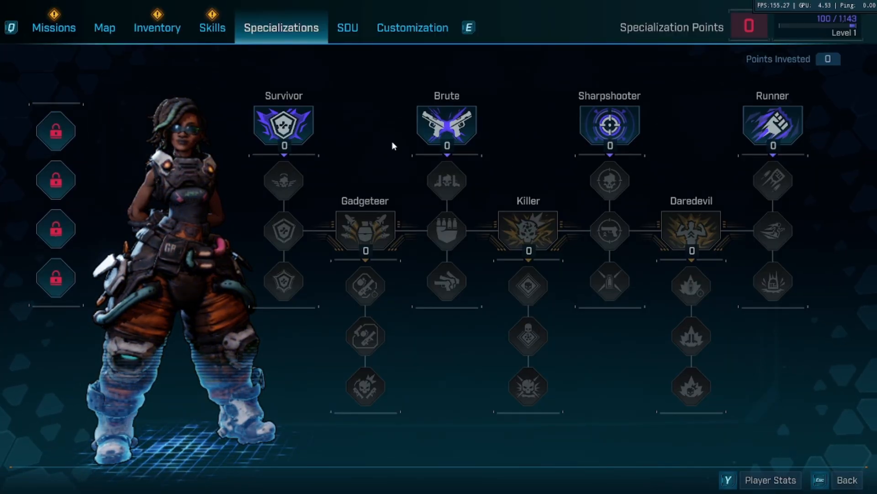
pyautogui.click(157, 27)
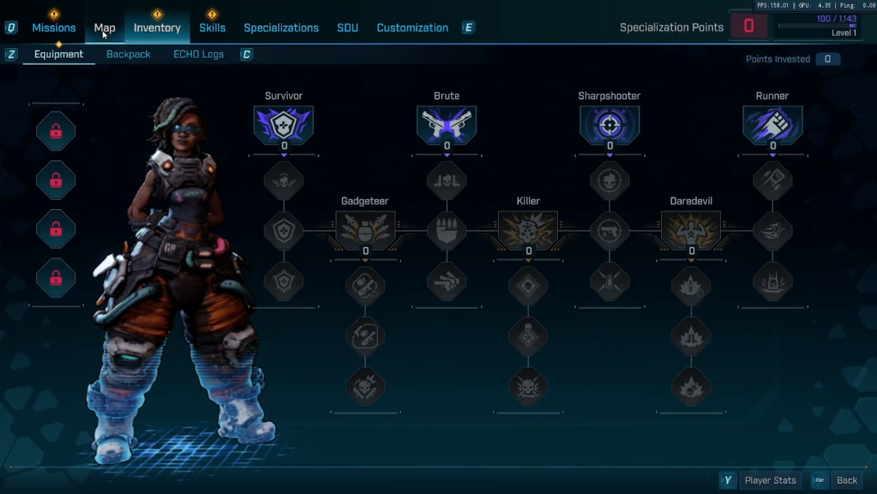
pyautogui.click(105, 27)
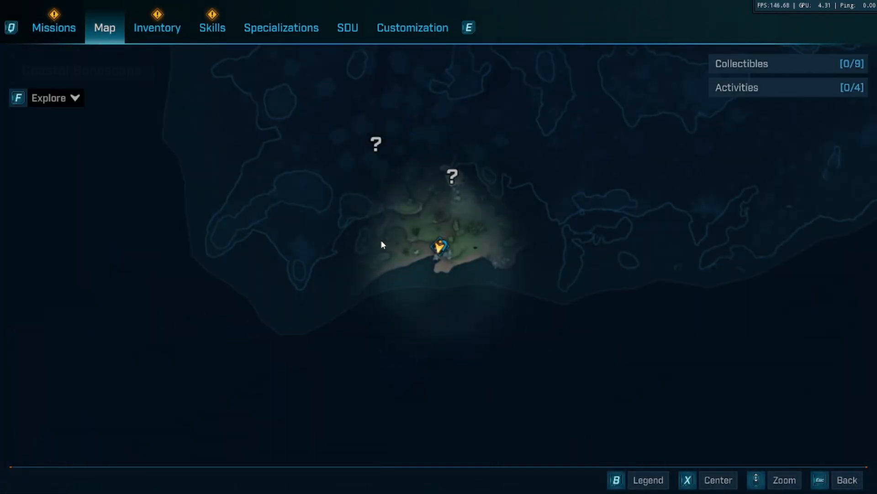
pyautogui.click(54, 27)
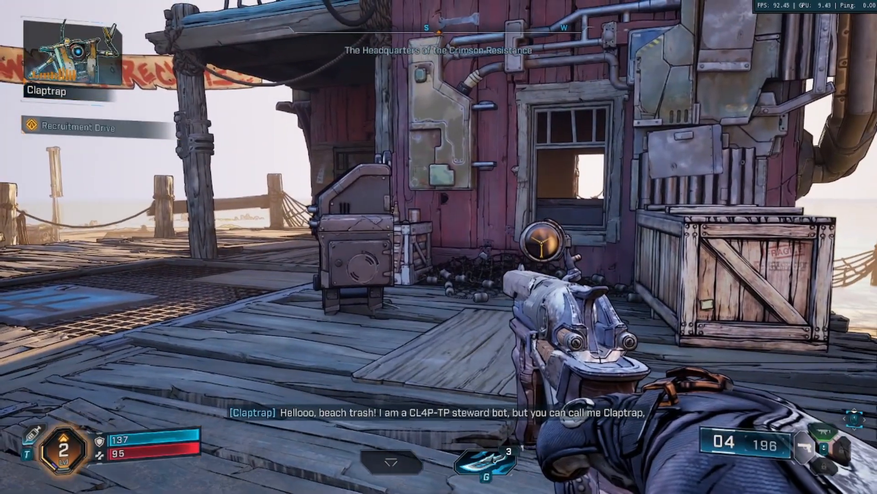
pyautogui.moveTo(438, 246)
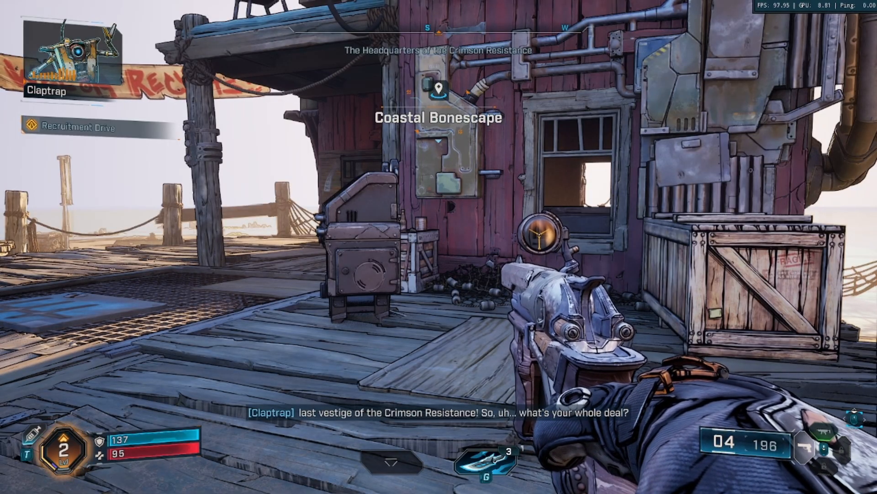
# - Set Harlowe's character XP to 3400000 and apply it to the save file
pyautogui.press('Escape')
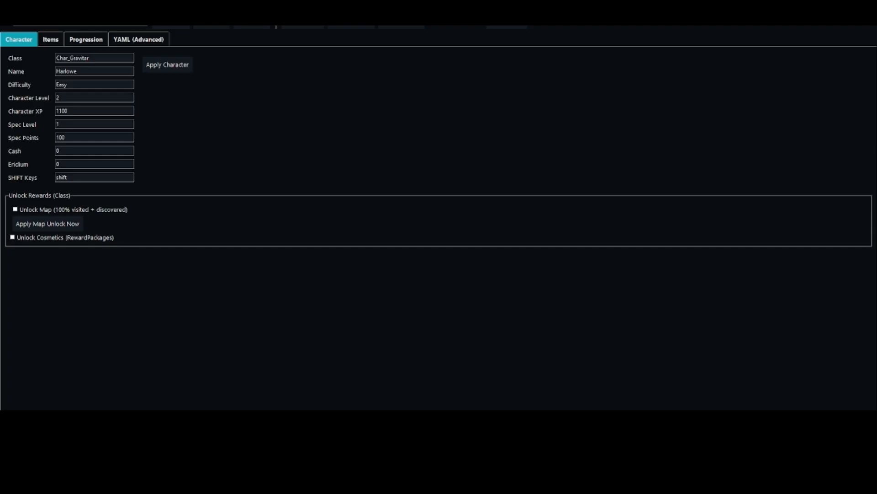
pyautogui.moveTo(100, 120)
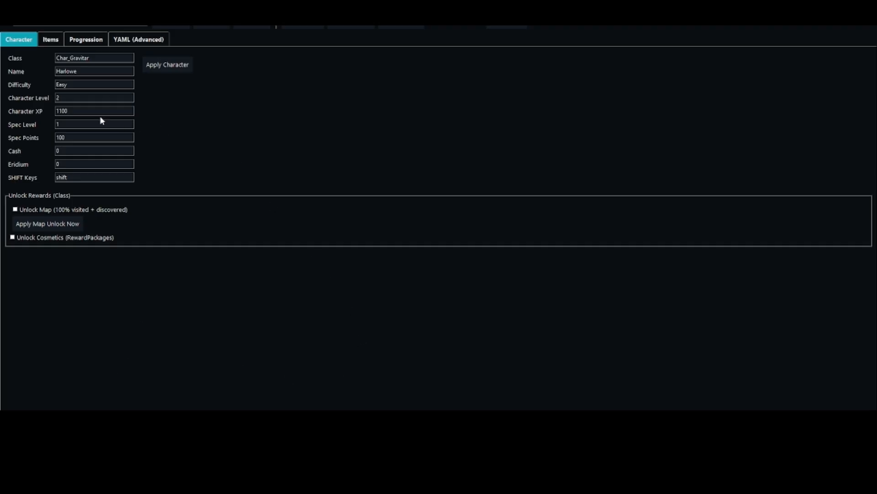
pyautogui.tripleClick(94, 111)
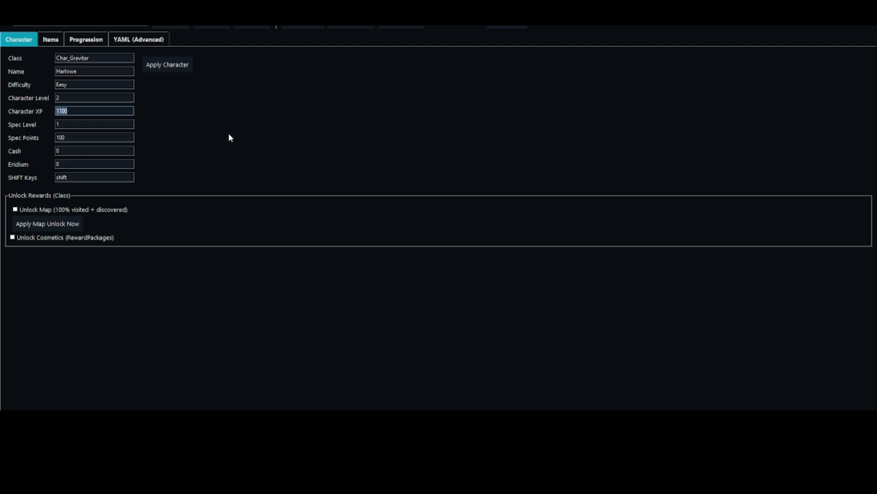
pyautogui.write('3')
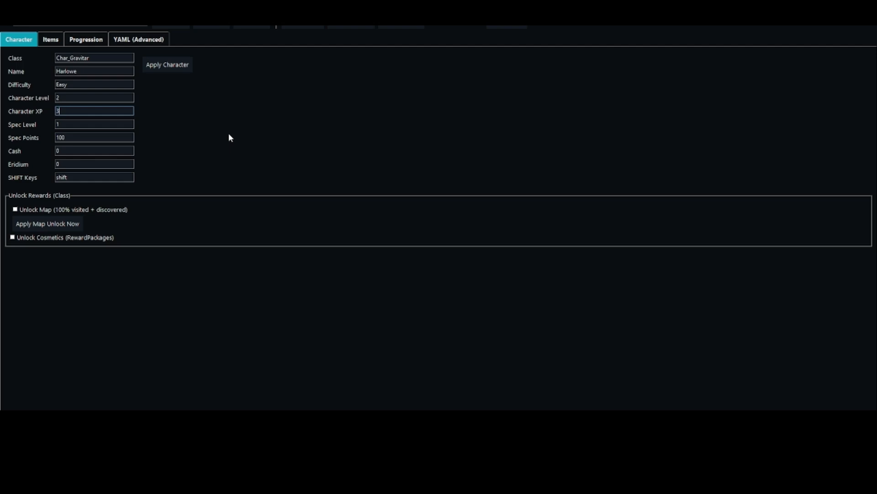
pyautogui.write('3400000')
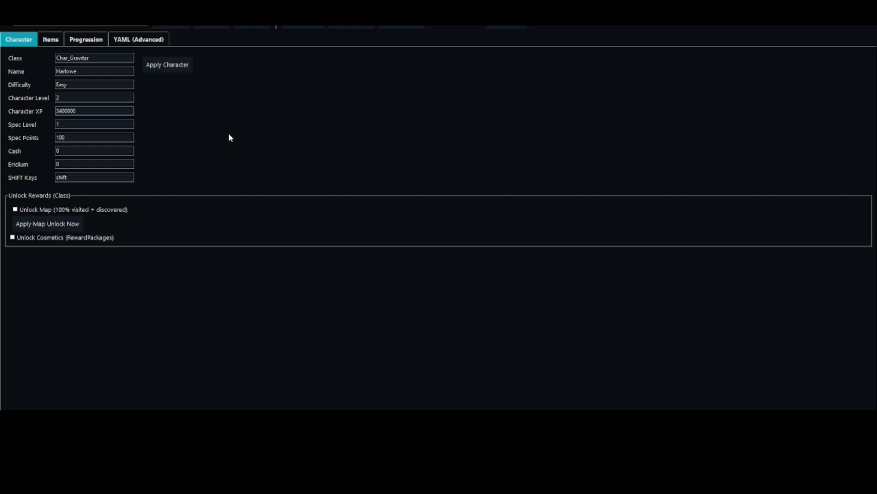
pyautogui.click(94, 111)
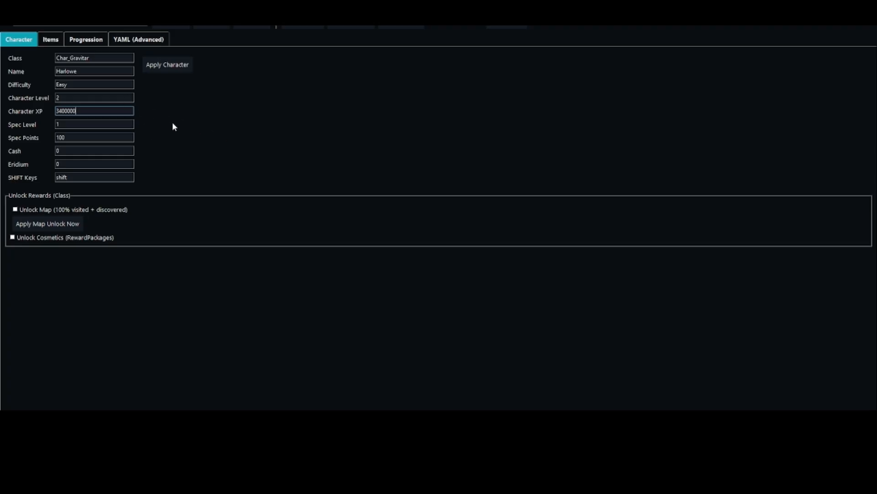
pyautogui.moveTo(202, 110)
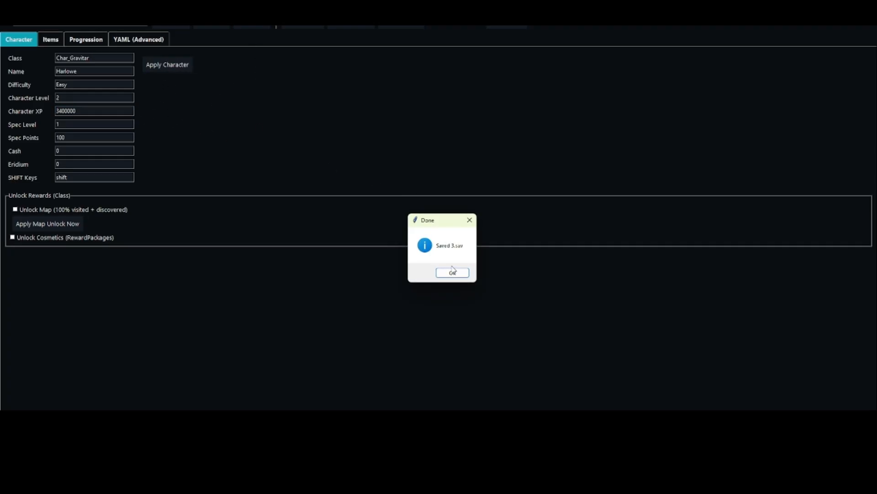
pyautogui.click(451, 272)
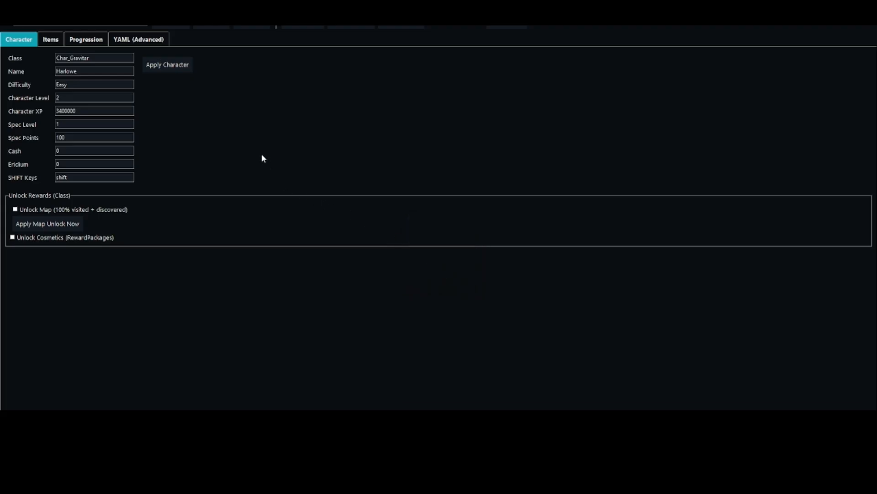
pyautogui.moveTo(216, 151)
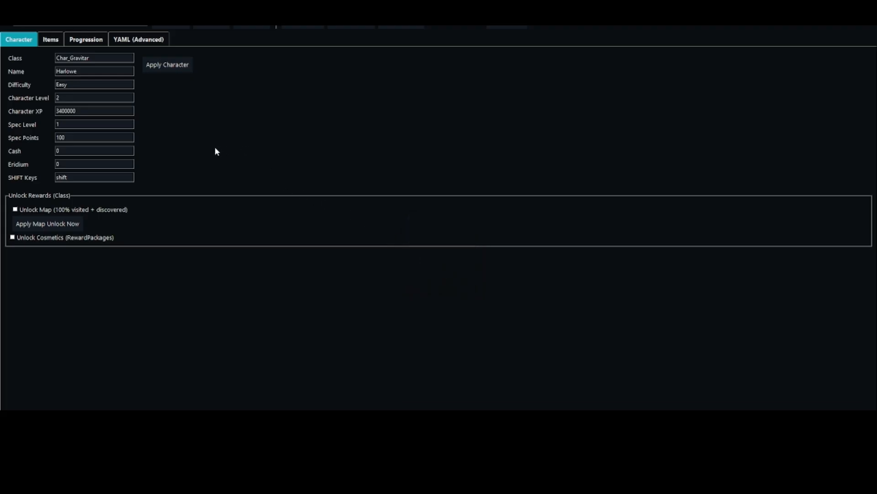
# - Check the raw YAML shows the new XP and return to the character fields
pyautogui.click(138, 39)
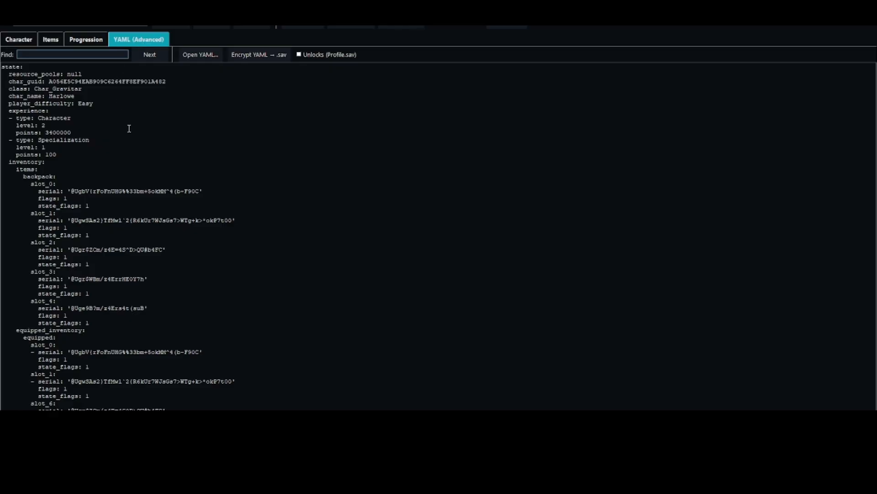
pyautogui.moveTo(71, 135)
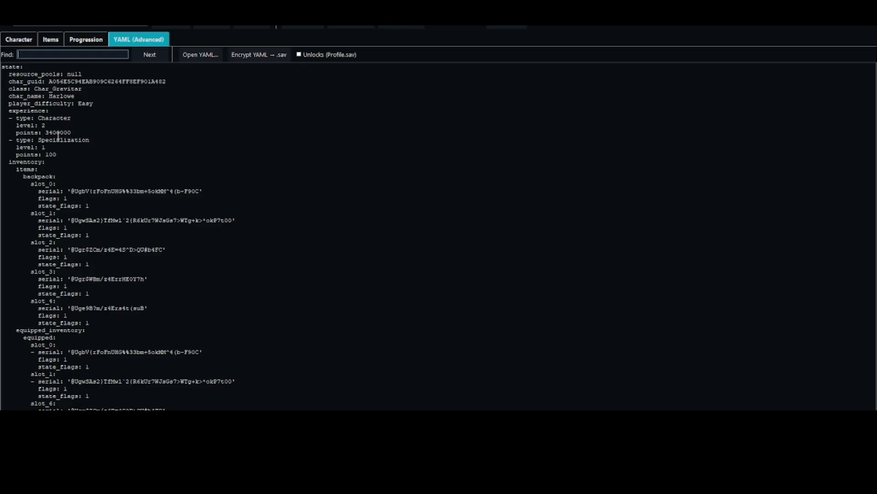
pyautogui.click(18, 39)
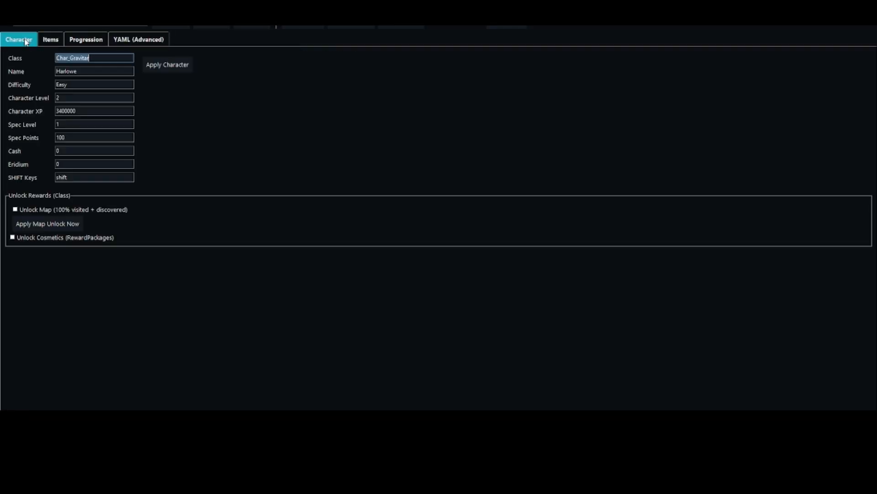
pyautogui.moveTo(337, 153)
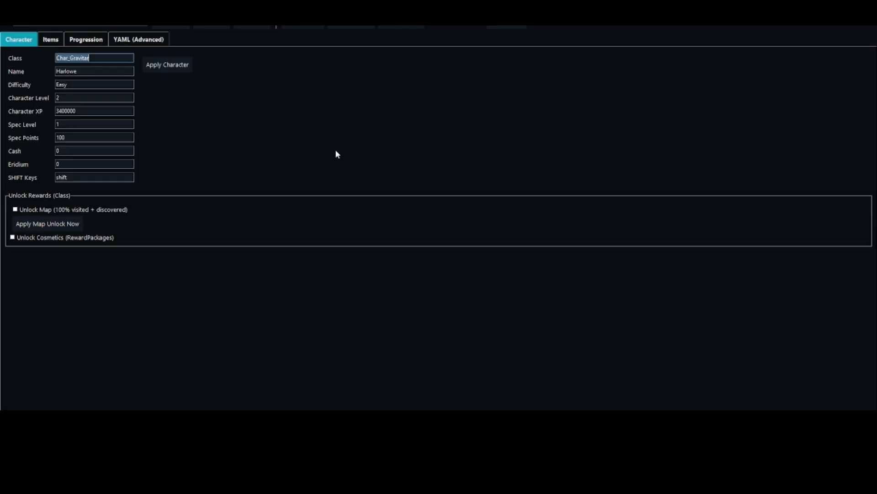
pyautogui.moveTo(311, 156)
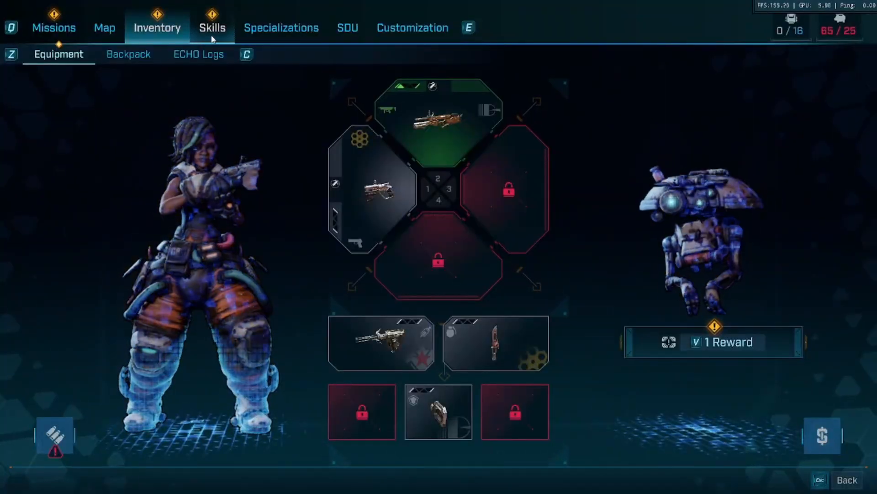
# - Look over Harlowe's skill tree in-game, still at level 2
pyautogui.click(212, 27)
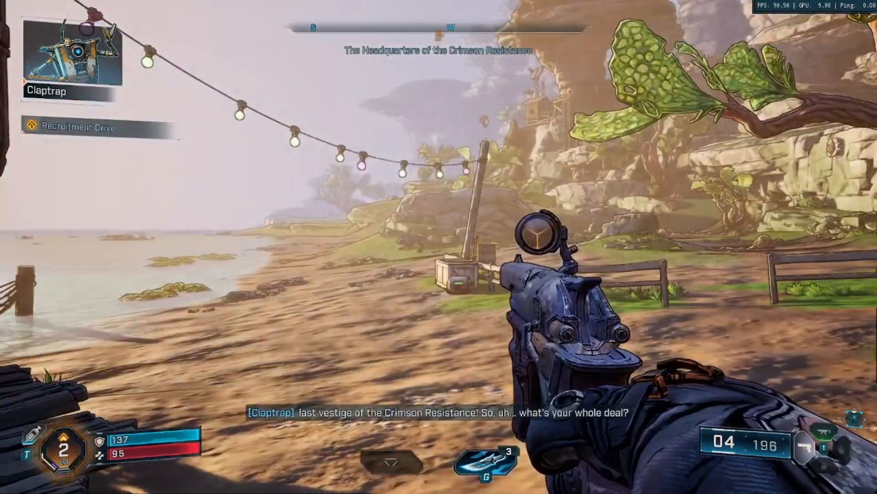
# - Review the specializations overview reading level 1 with zero points
pyautogui.rightClick(438, 247)
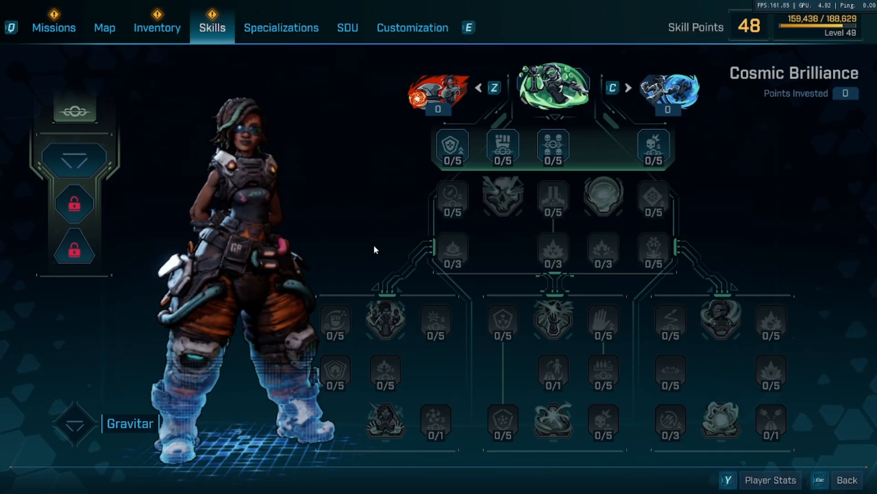
pyautogui.moveTo(358, 221)
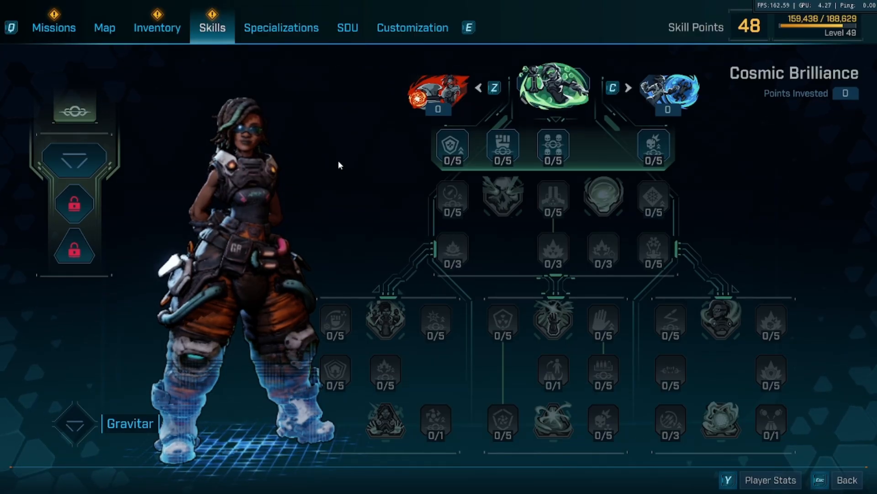
pyautogui.moveTo(280, 28)
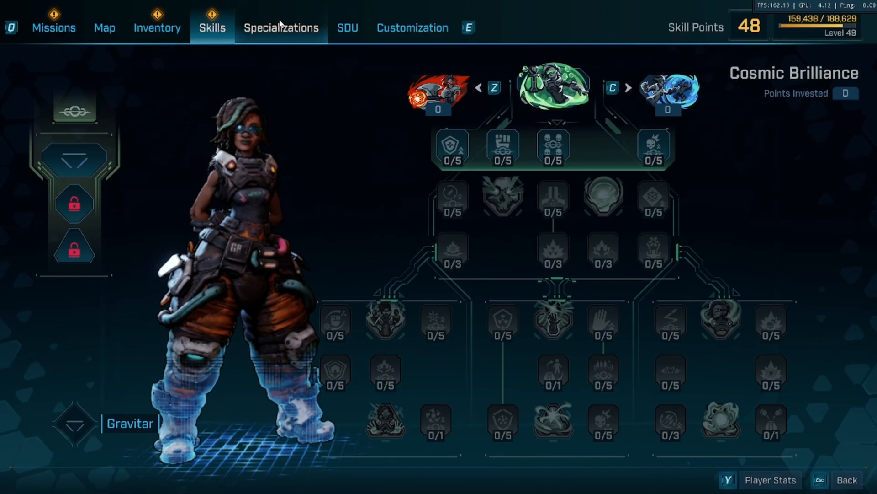
pyautogui.click(281, 28)
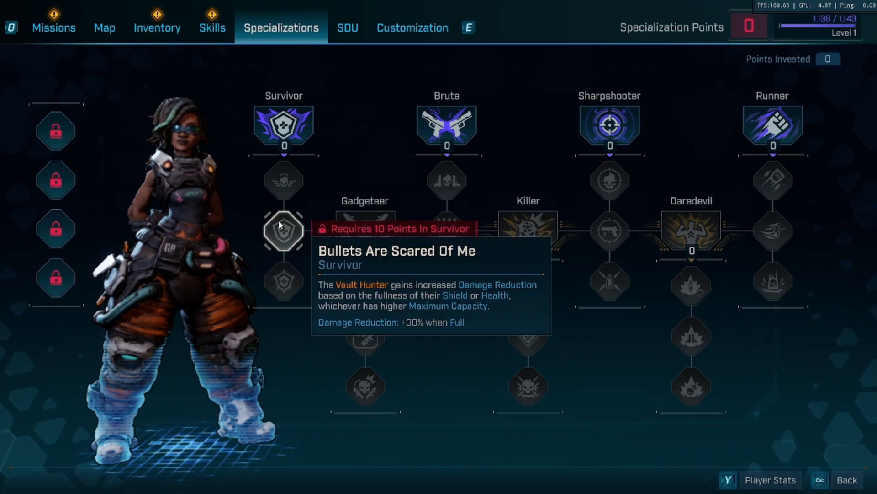
pyautogui.moveTo(692, 119)
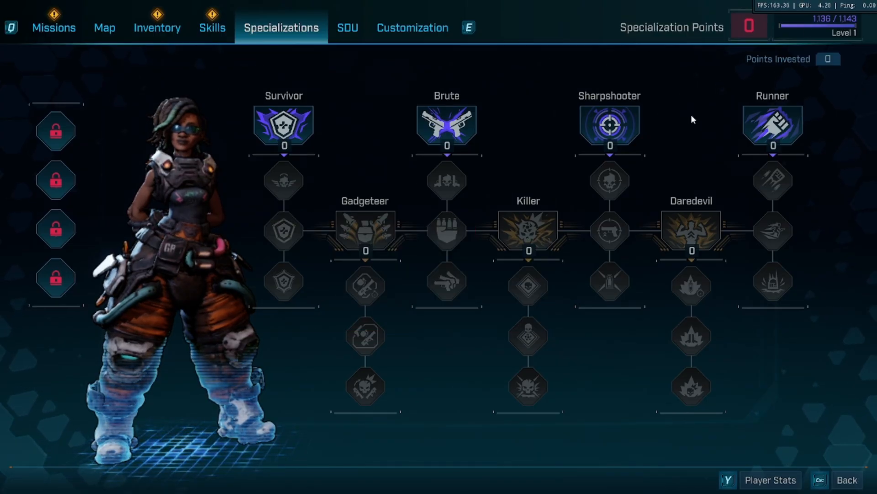
pyautogui.moveTo(672, 162)
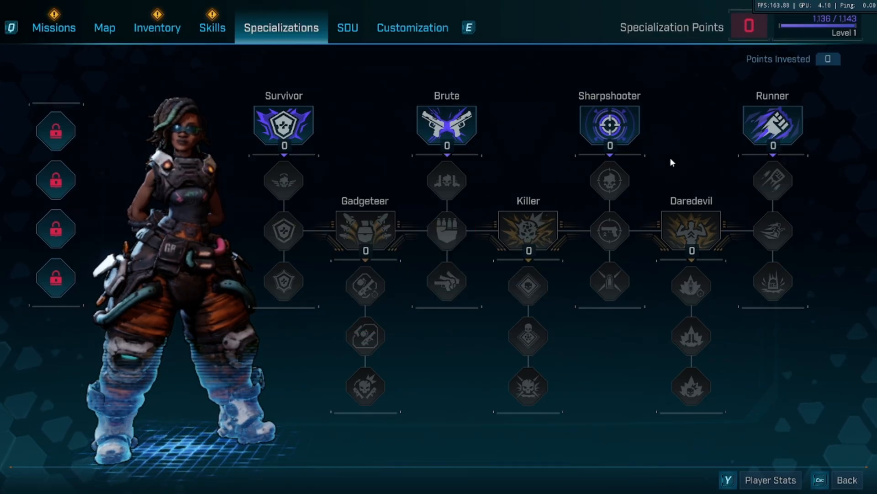
pyautogui.moveTo(125, 125)
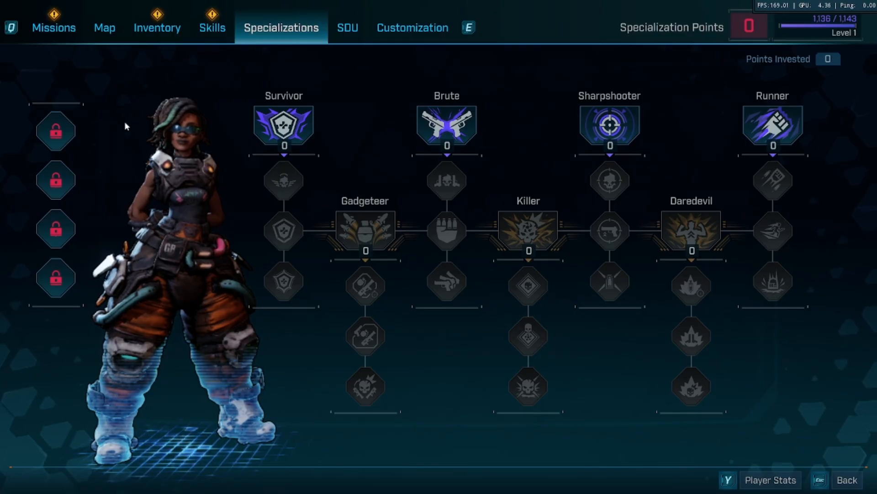
pyautogui.moveTo(147, 158)
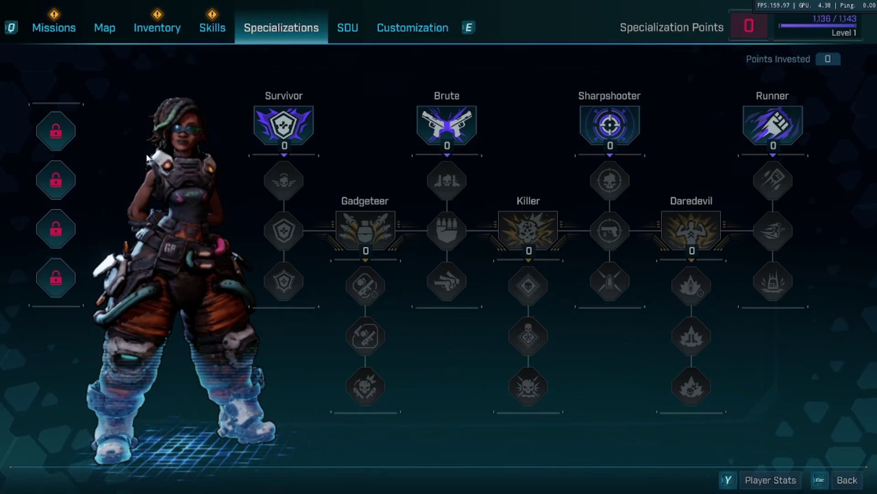
pyautogui.moveTo(157, 158)
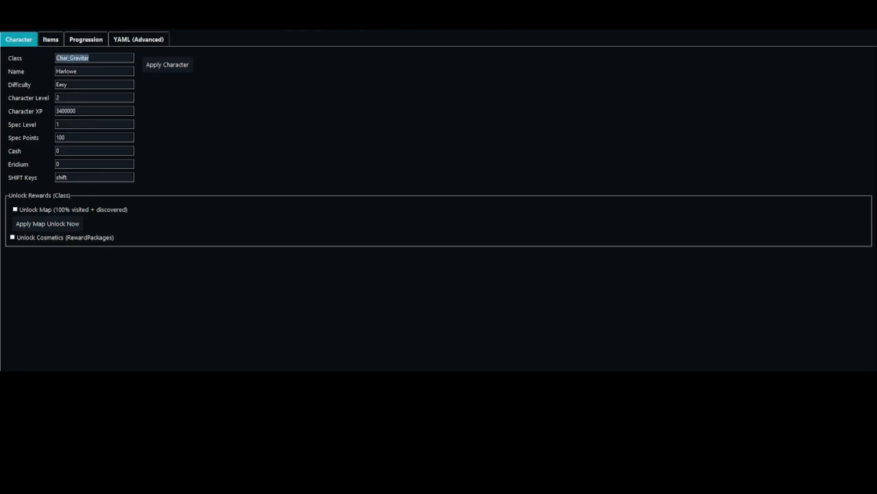
pyautogui.moveTo(173, 209)
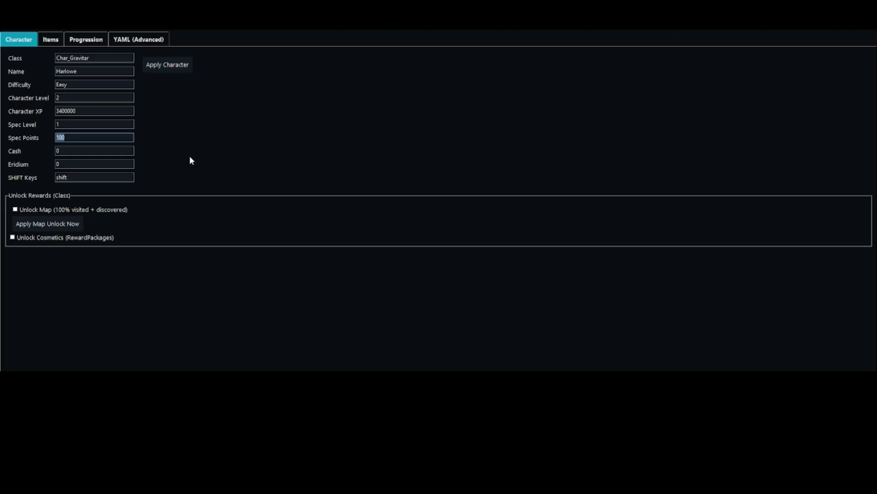
# - Set spec points to 30000000, cash to 1000 and eridium to 1000
pyautogui.write('300')
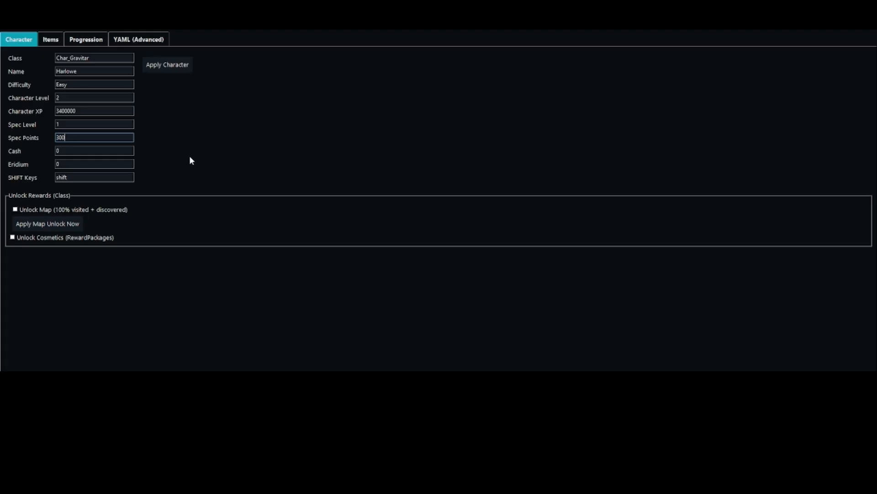
pyautogui.write('00000')
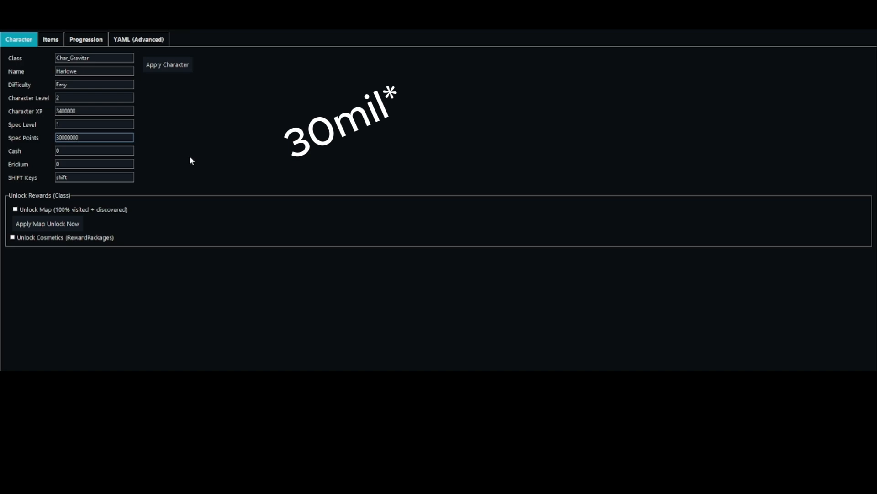
pyautogui.click(94, 150)
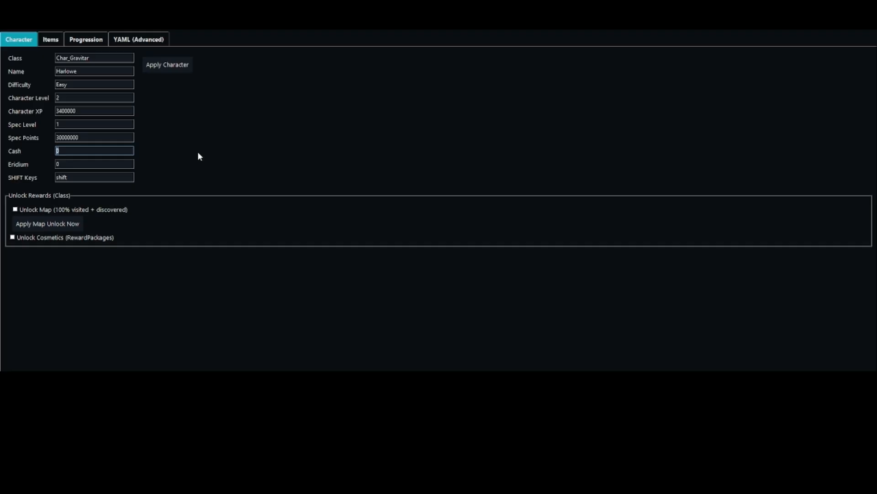
pyautogui.write('1000')
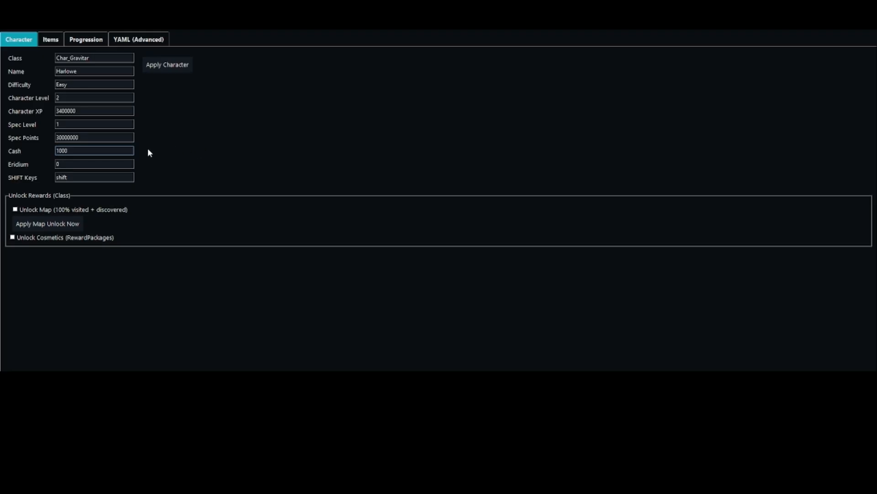
pyautogui.click(94, 164)
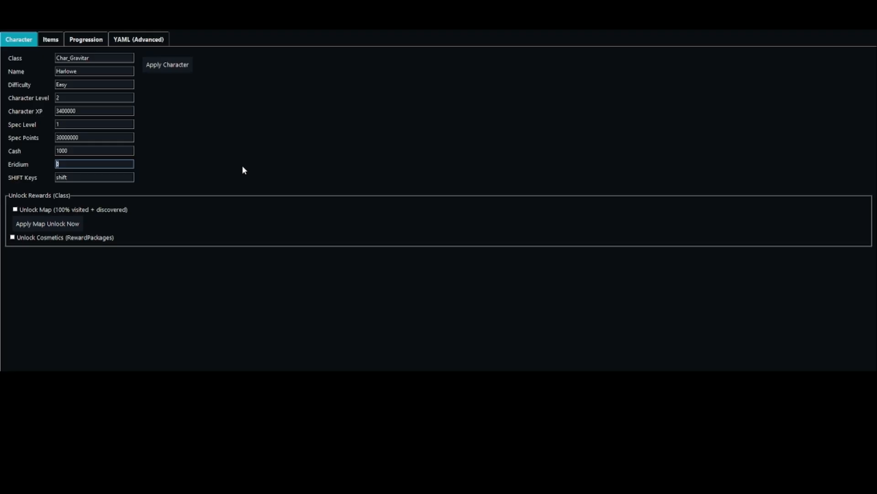
pyautogui.write('000')
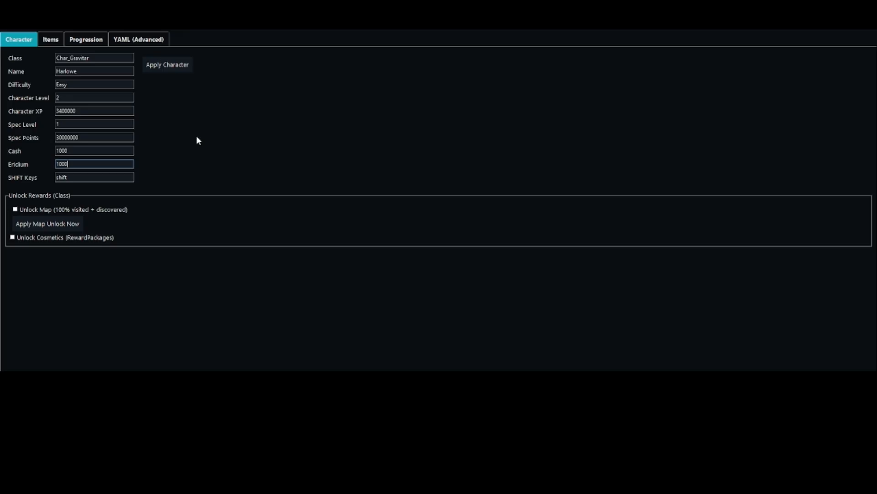
# - Save the edited character file and dismiss the Done confirmation
pyautogui.click(167, 64)
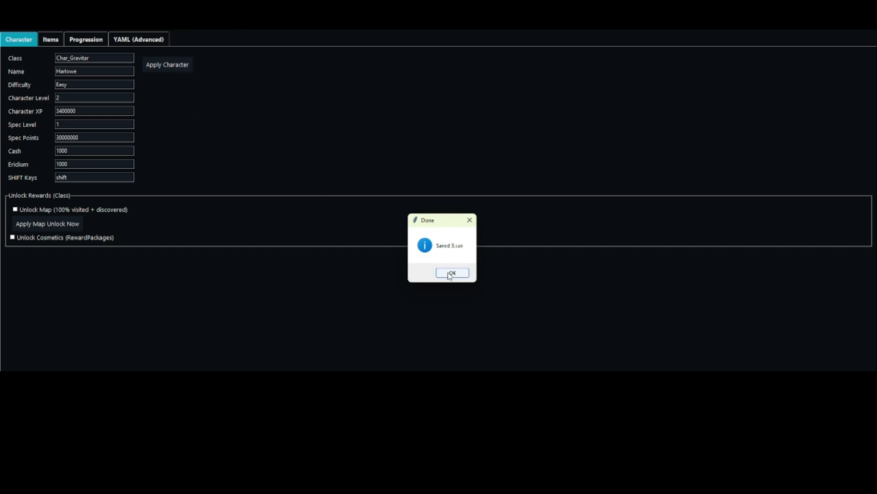
pyautogui.click(450, 272)
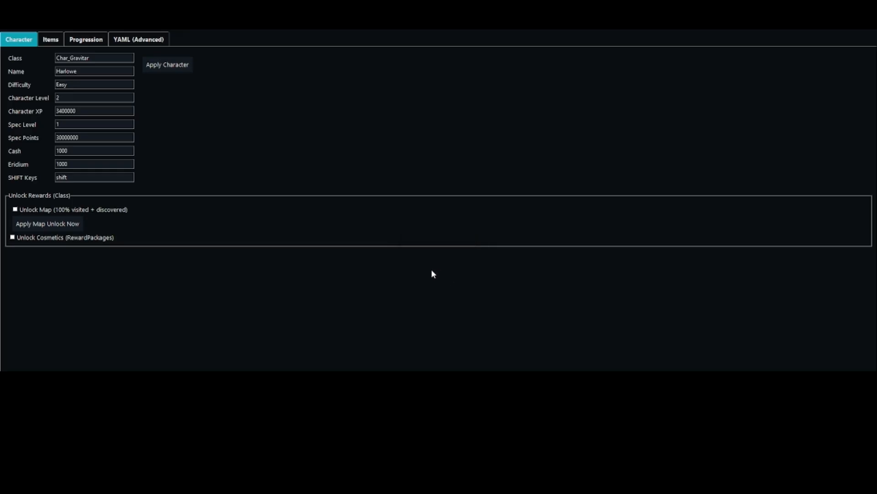
pyautogui.moveTo(258, 193)
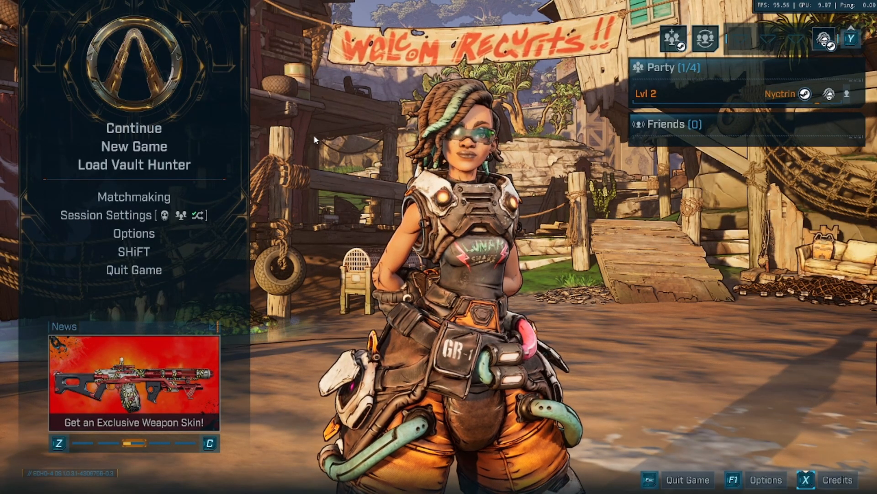
# - Continue into the game and read the Skills XP bar and Specializations progress of 30,000,000
pyautogui.click(133, 128)
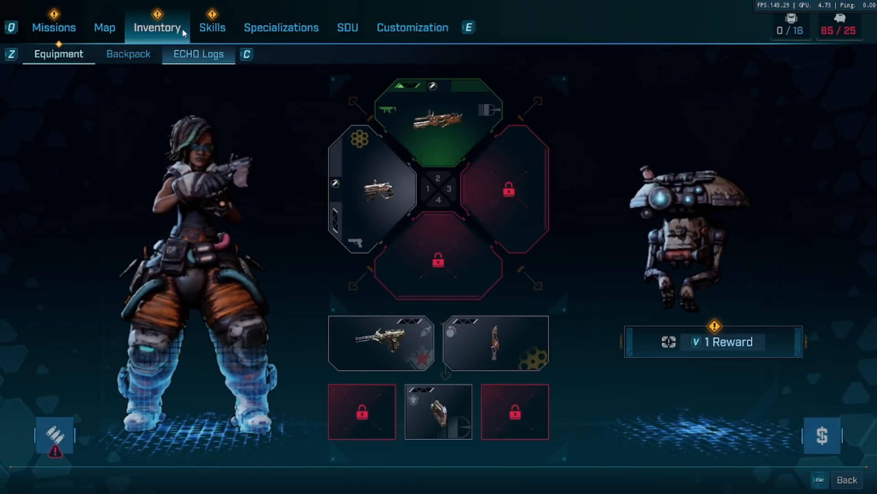
pyautogui.click(211, 27)
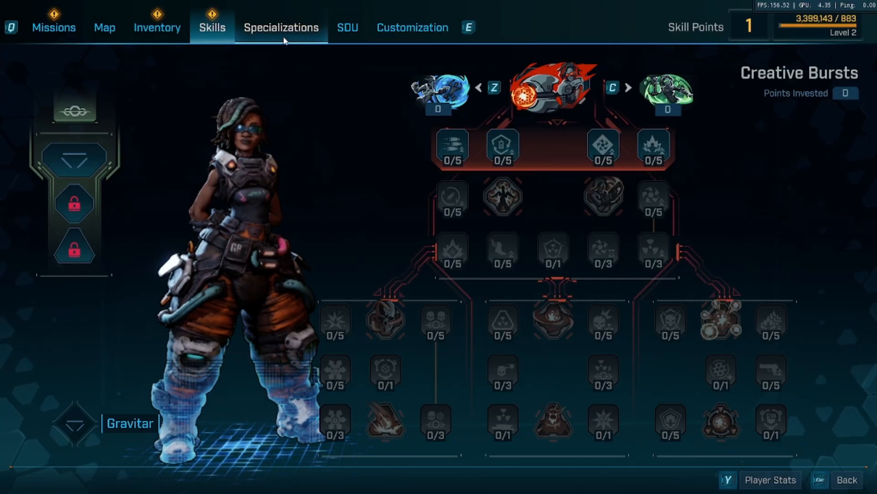
pyautogui.click(281, 28)
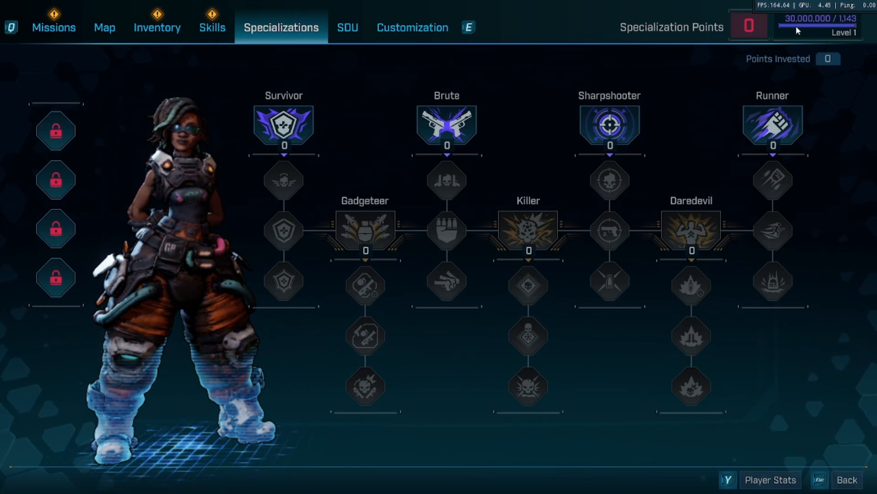
pyautogui.moveTo(49, 60)
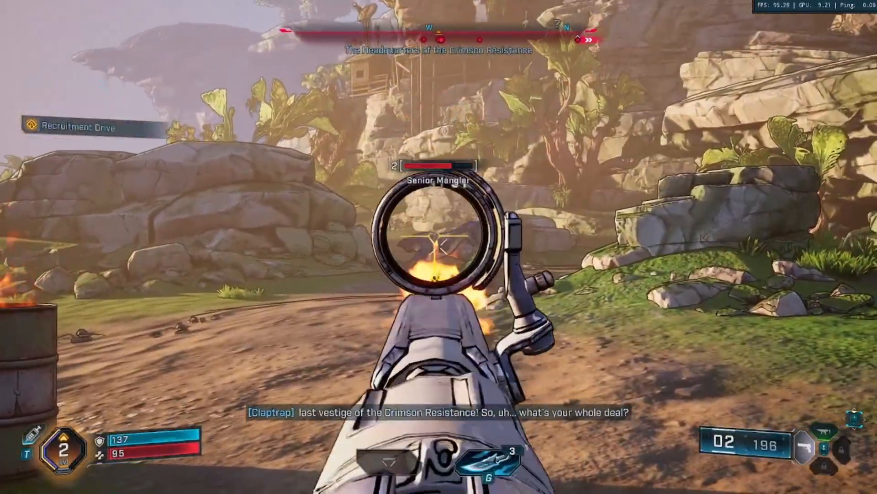
# - Reopen the character menu and confirm spec level 97 with 96 points and level 49 with 48 skill points
pyautogui.press('r')
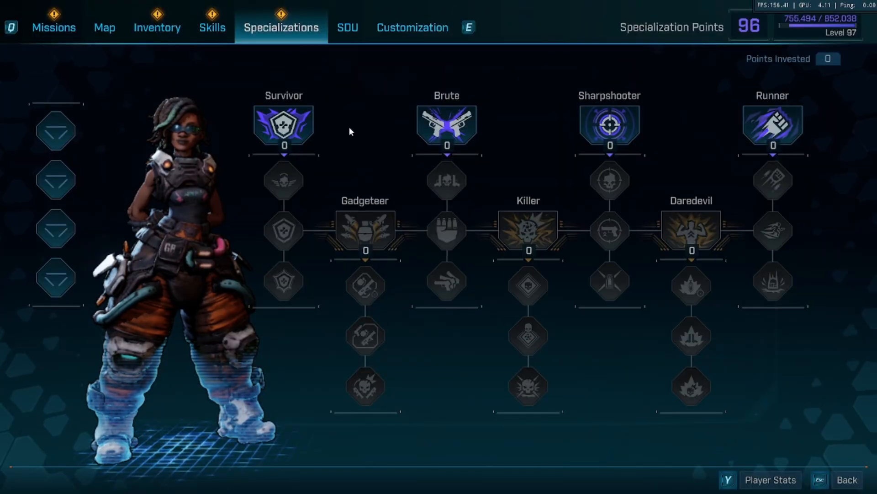
pyautogui.moveTo(376, 127)
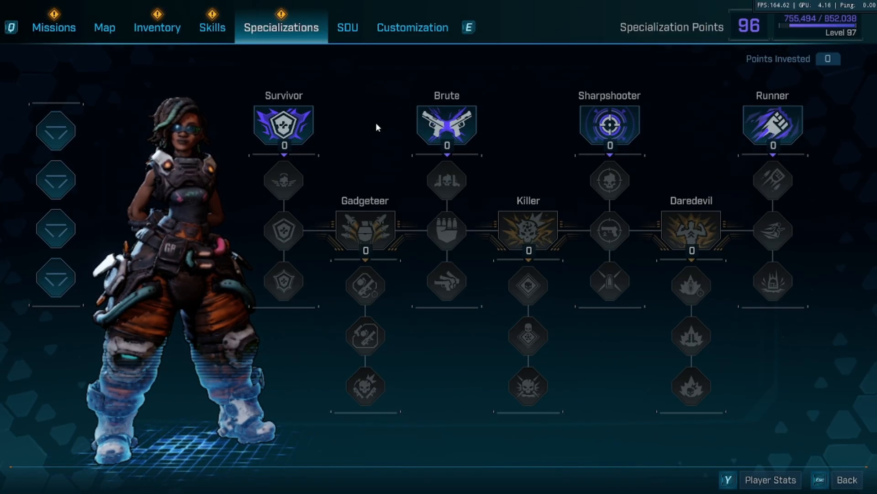
pyautogui.moveTo(274, 67)
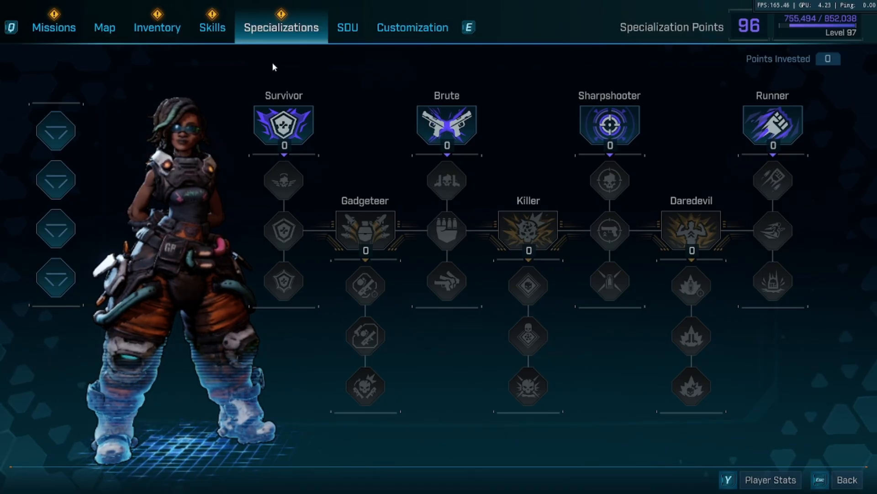
pyautogui.moveTo(562, 126)
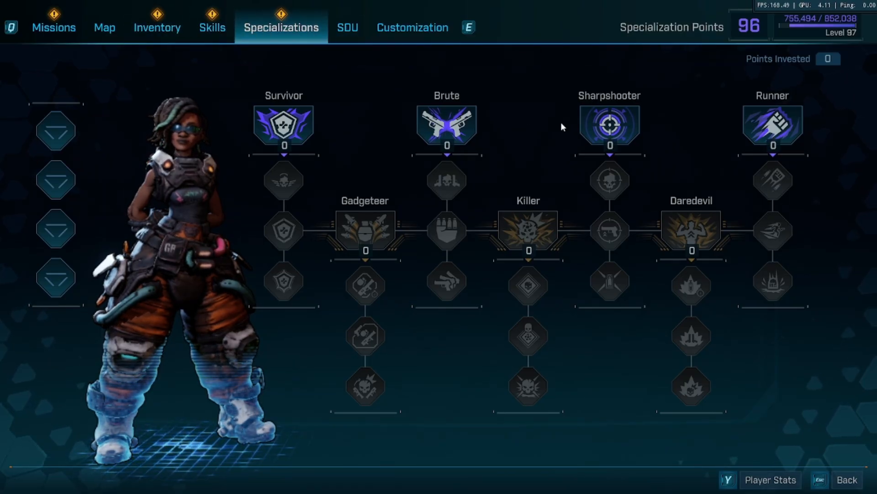
pyautogui.moveTo(212, 27)
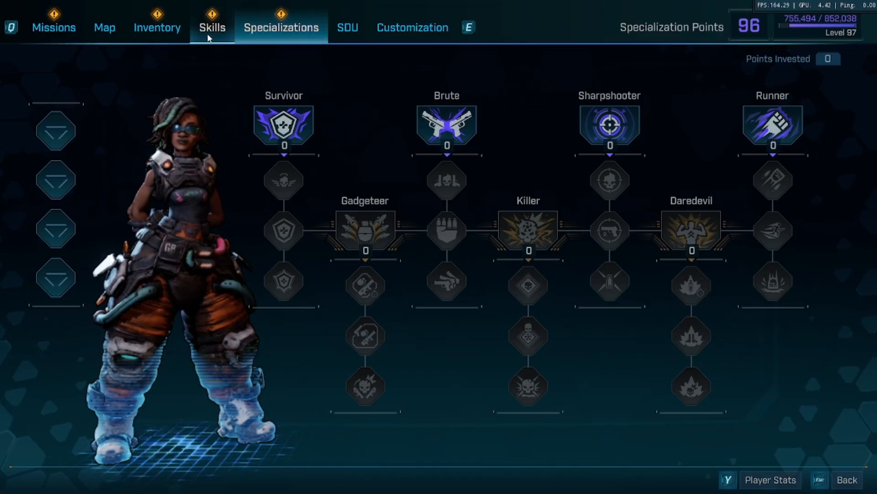
pyautogui.click(212, 26)
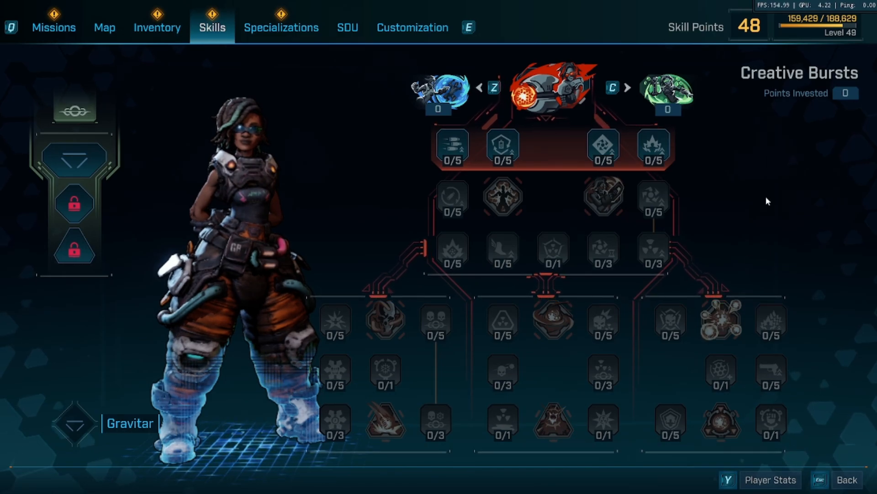
pyautogui.moveTo(772, 197)
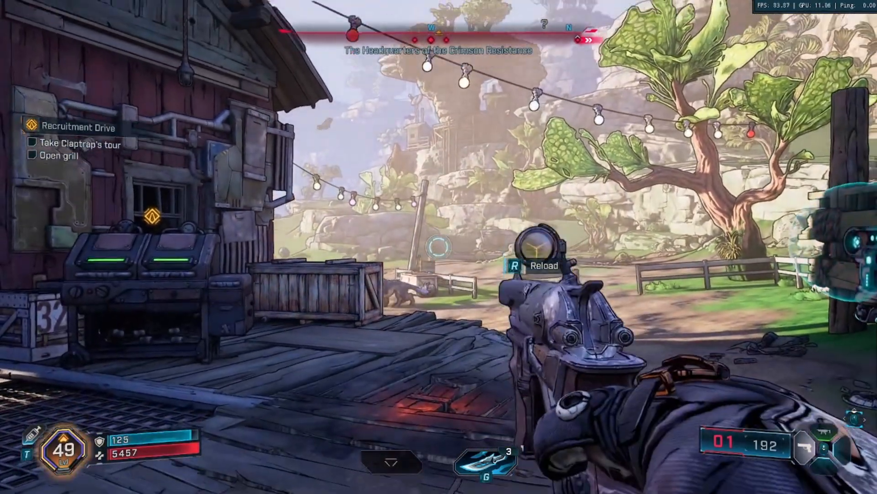
pyautogui.moveTo(439, 240)
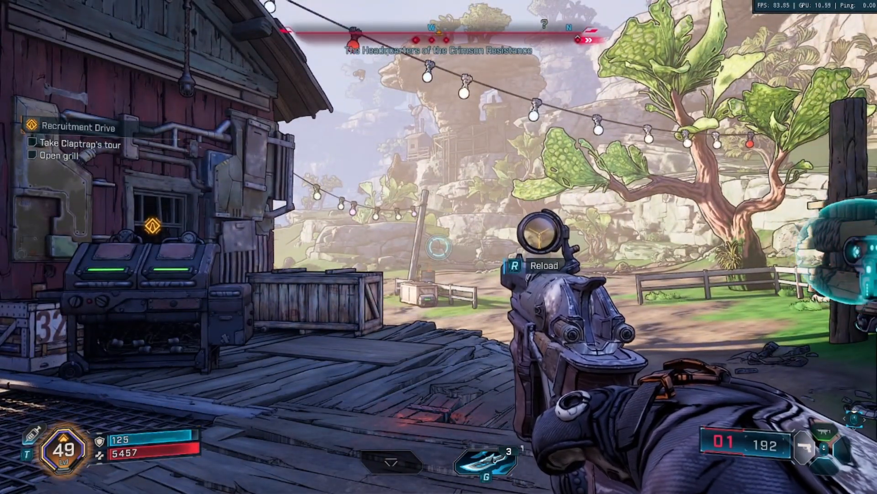